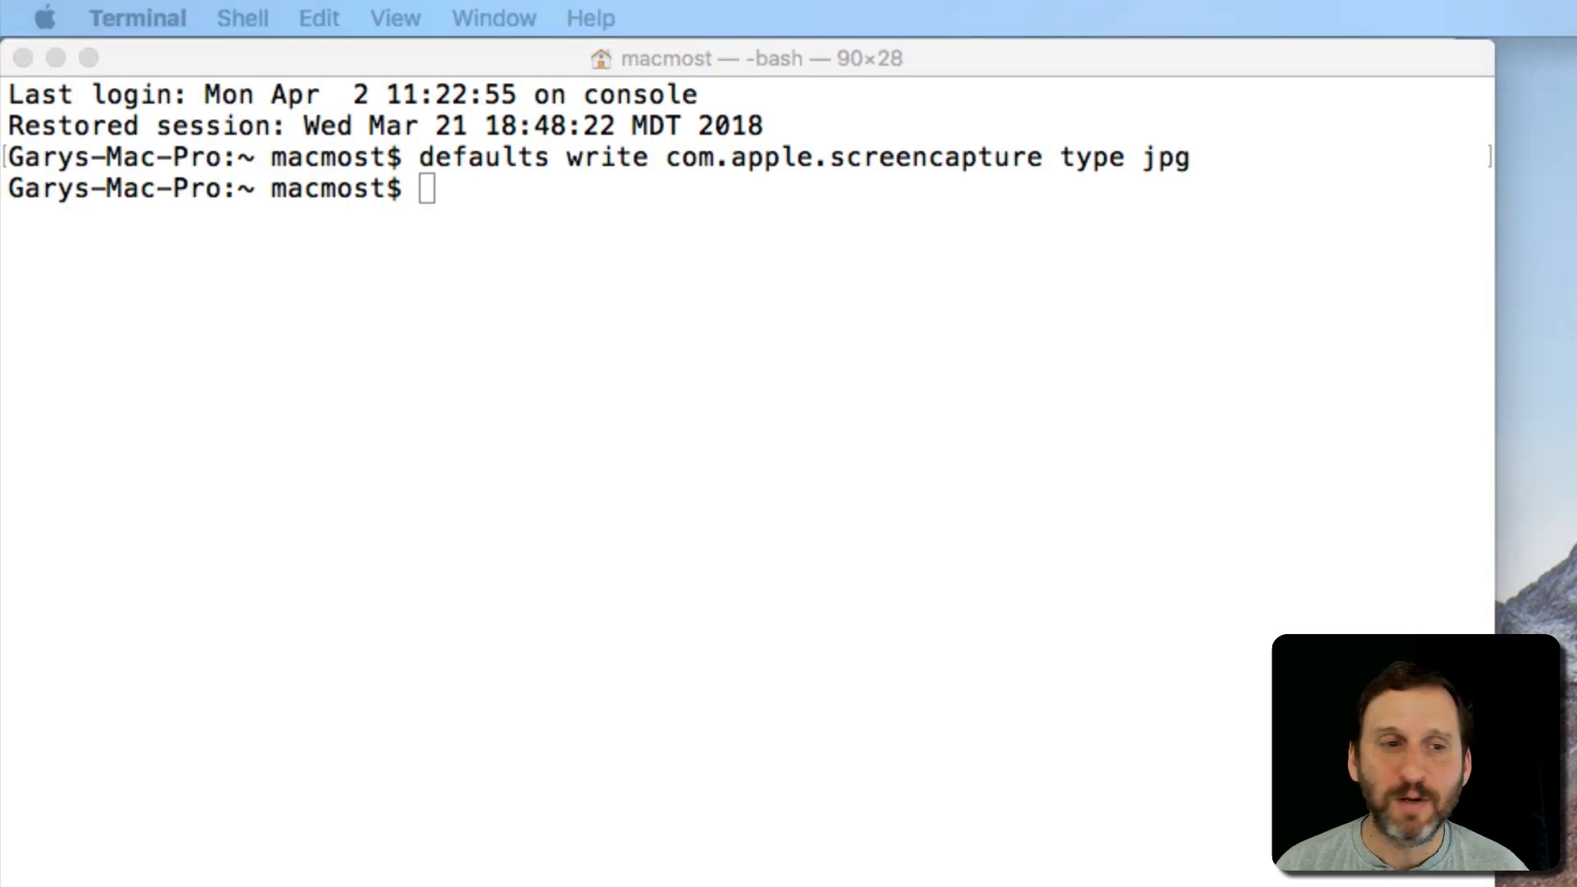
# Step: Type 'killall SystemUIServer' in Terminal, then erase it without running it
pyautogui.write('killall SystemUIServer')
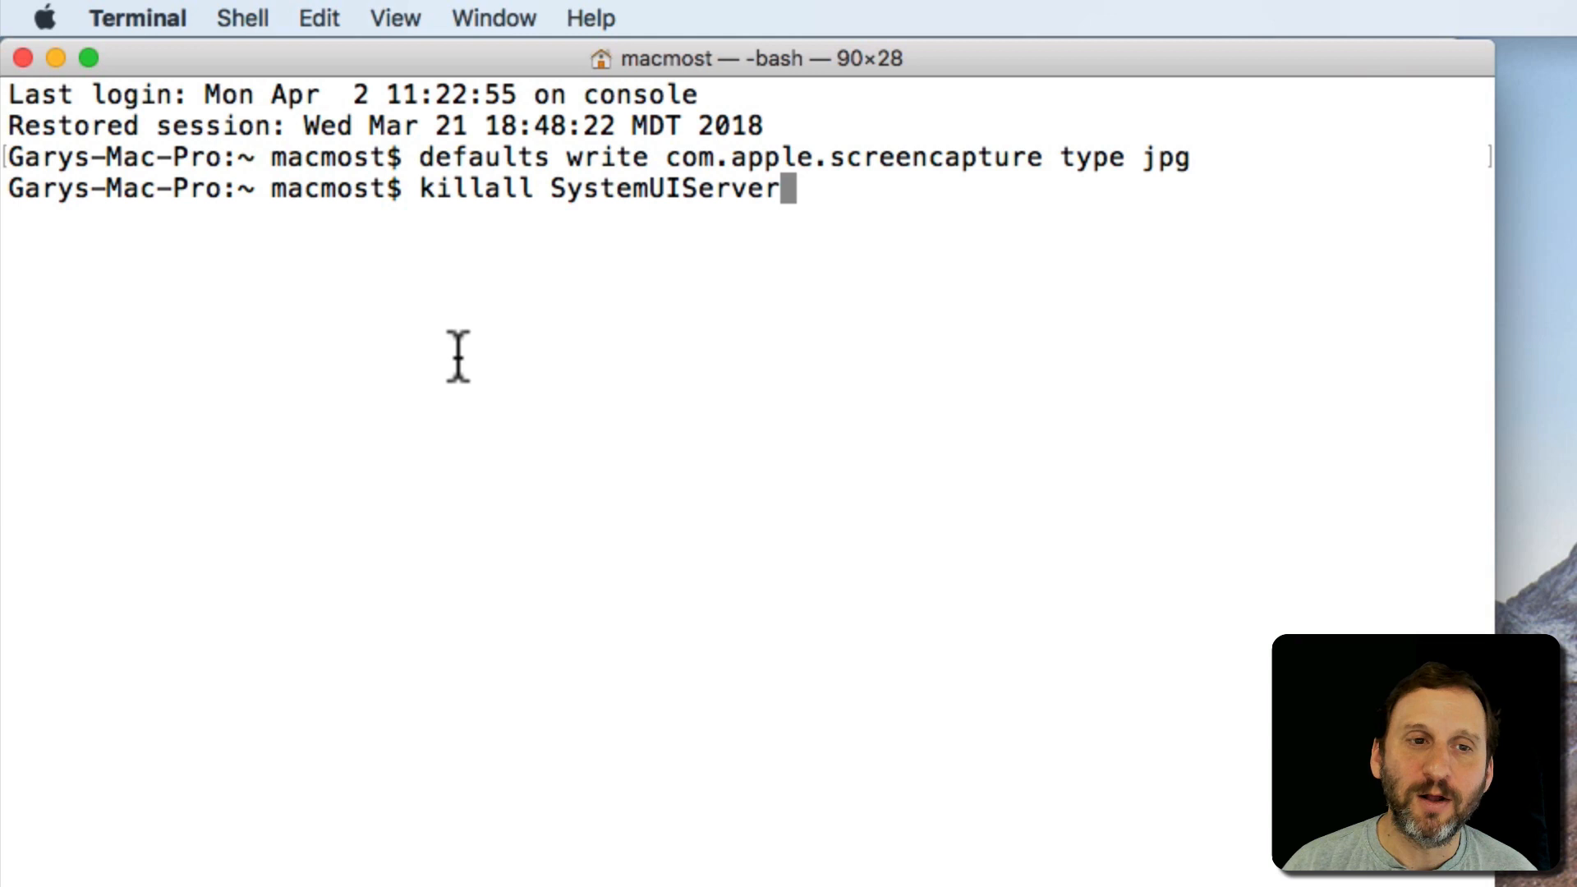
pyautogui.moveTo(775, 160)
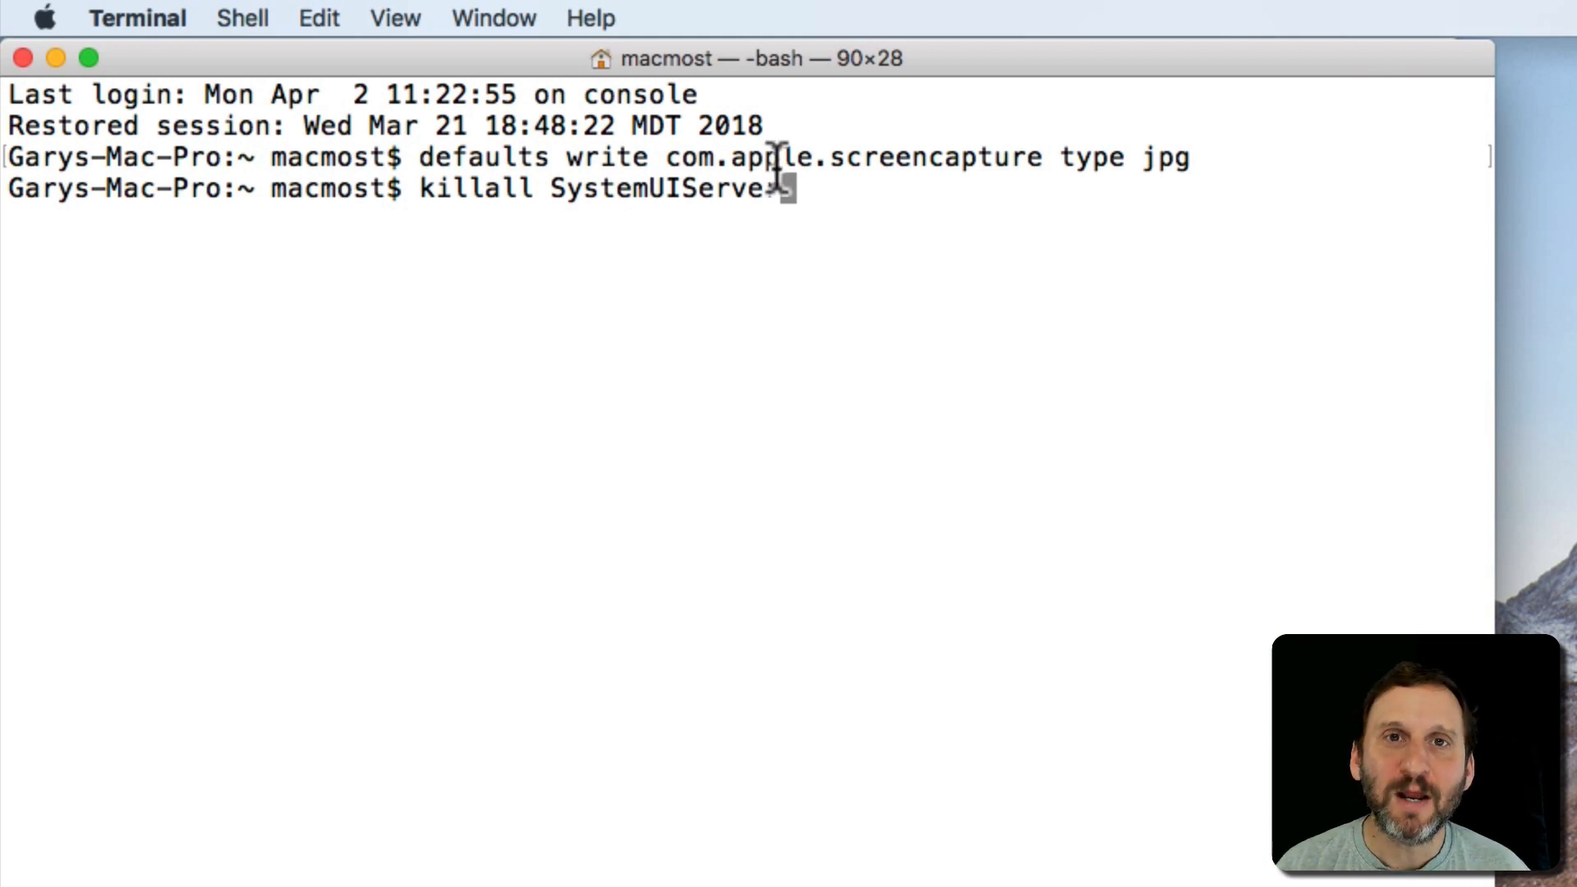
pyautogui.press('Backspace')
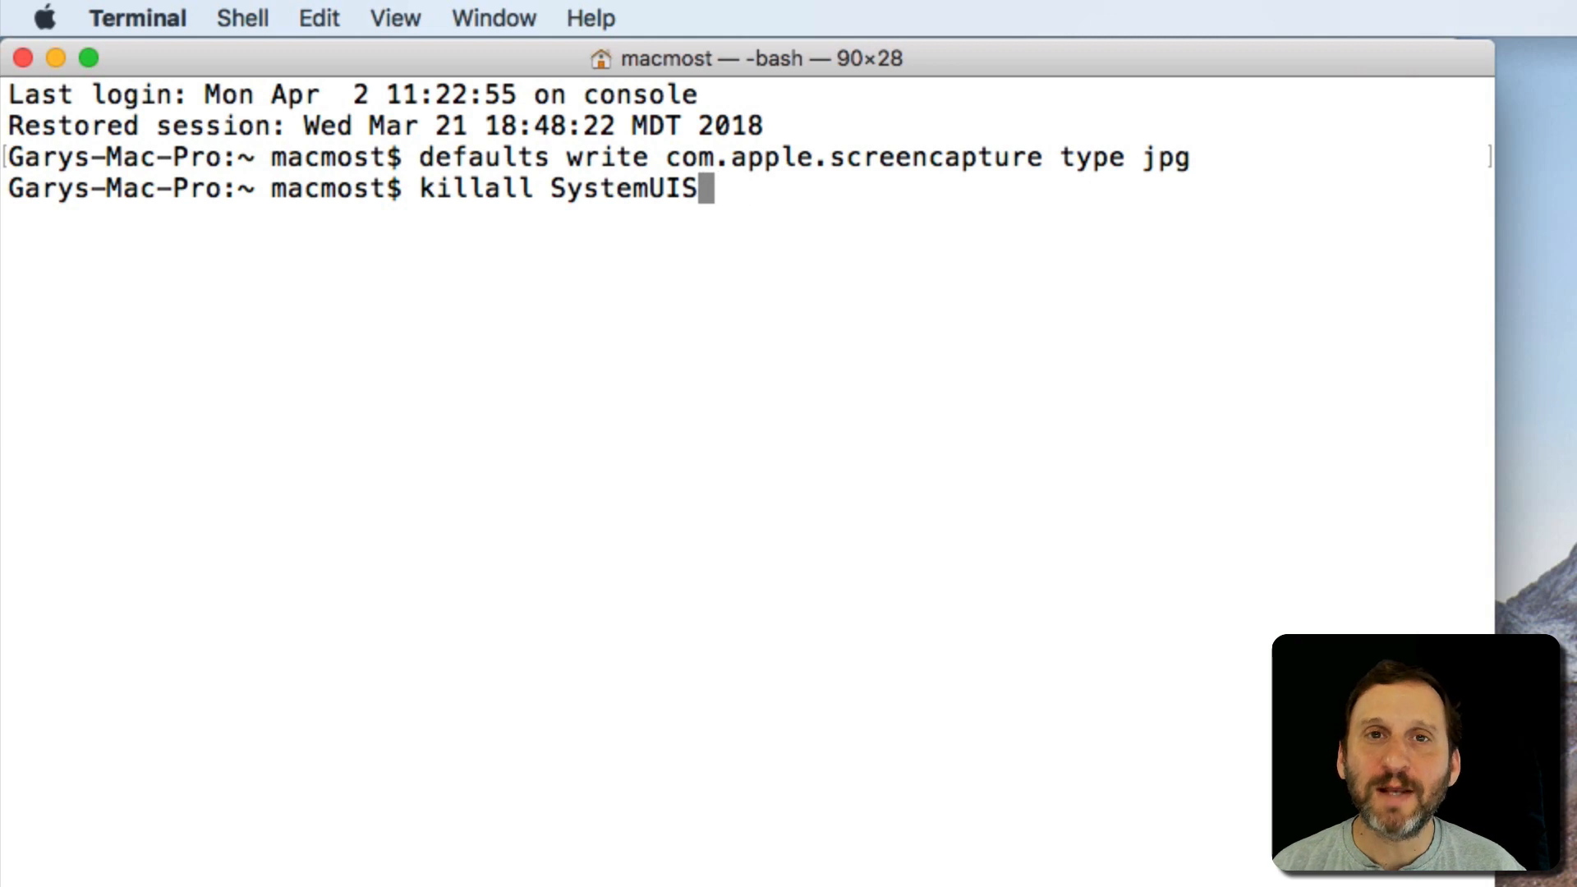
pyautogui.press('backspace')
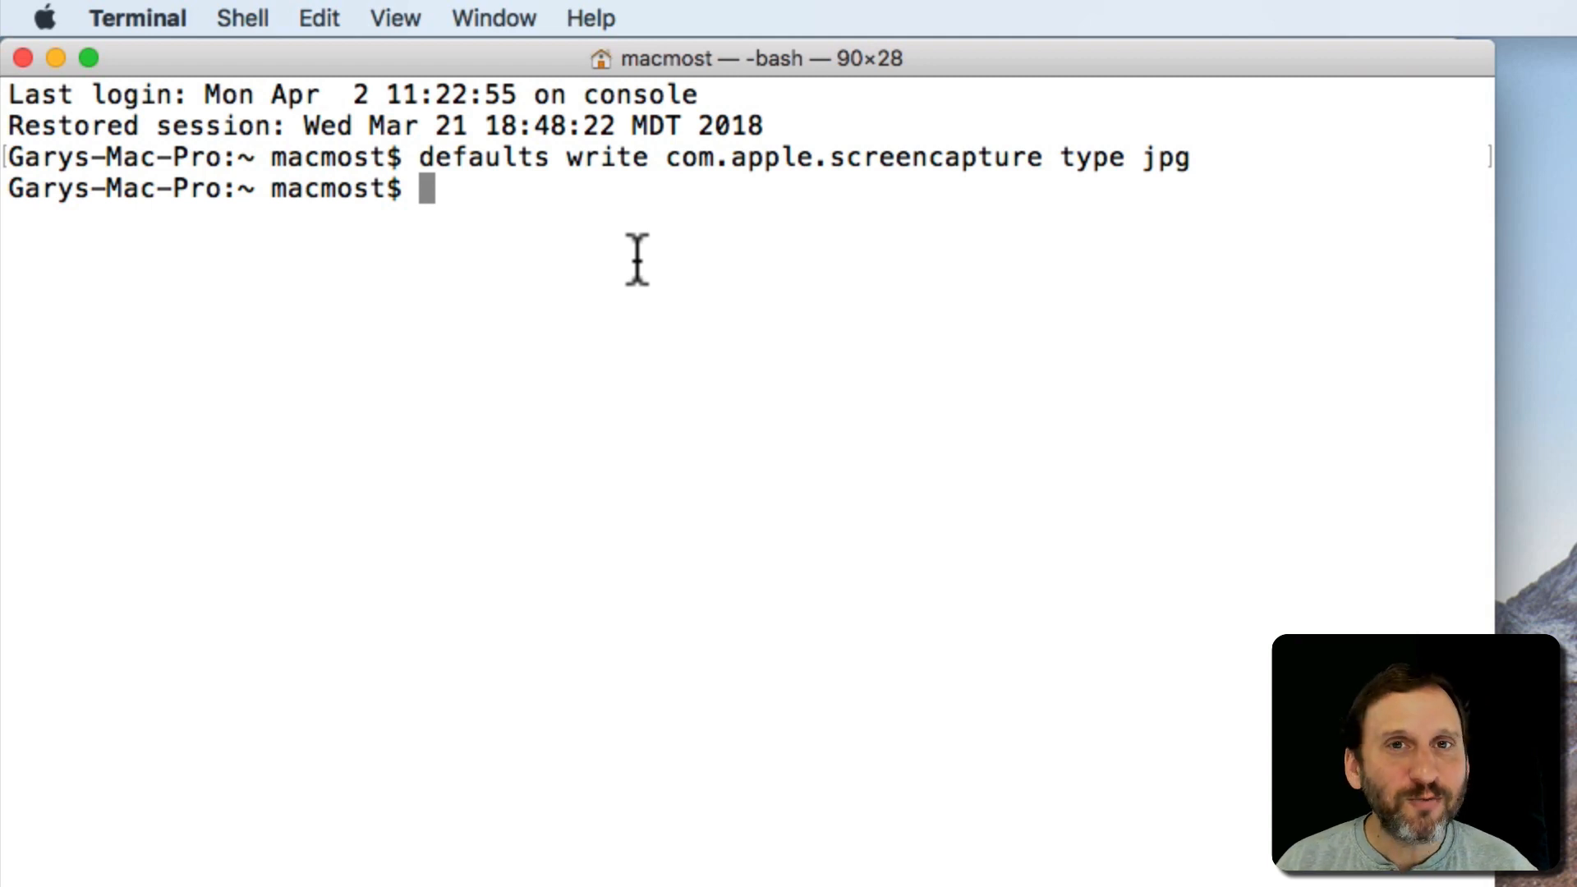
pyautogui.moveTo(1342, 151)
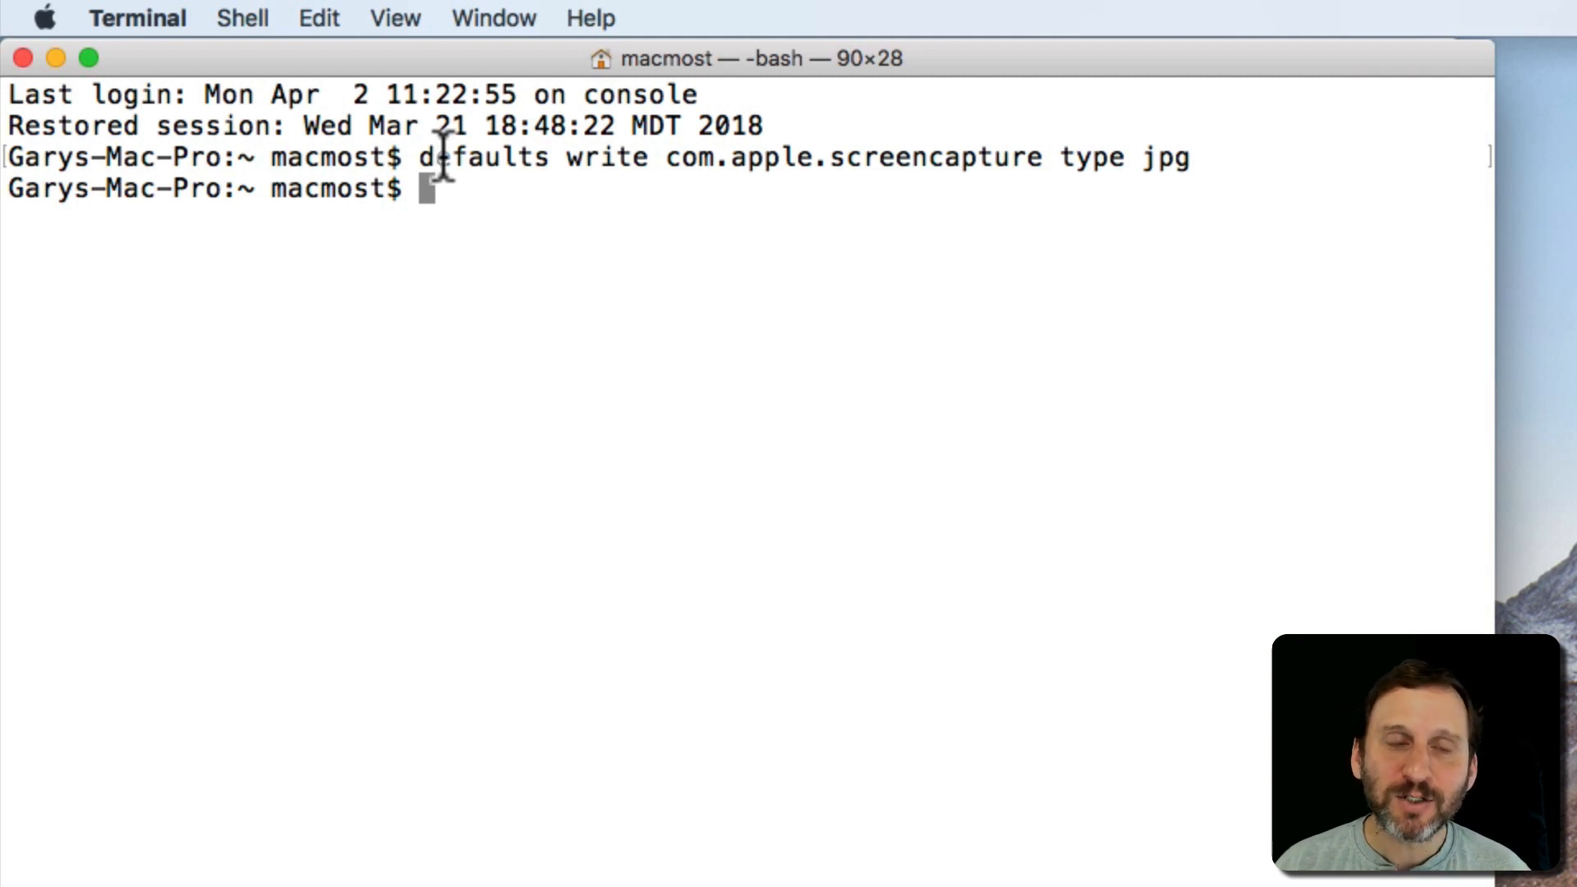
pyautogui.moveTo(544, 160)
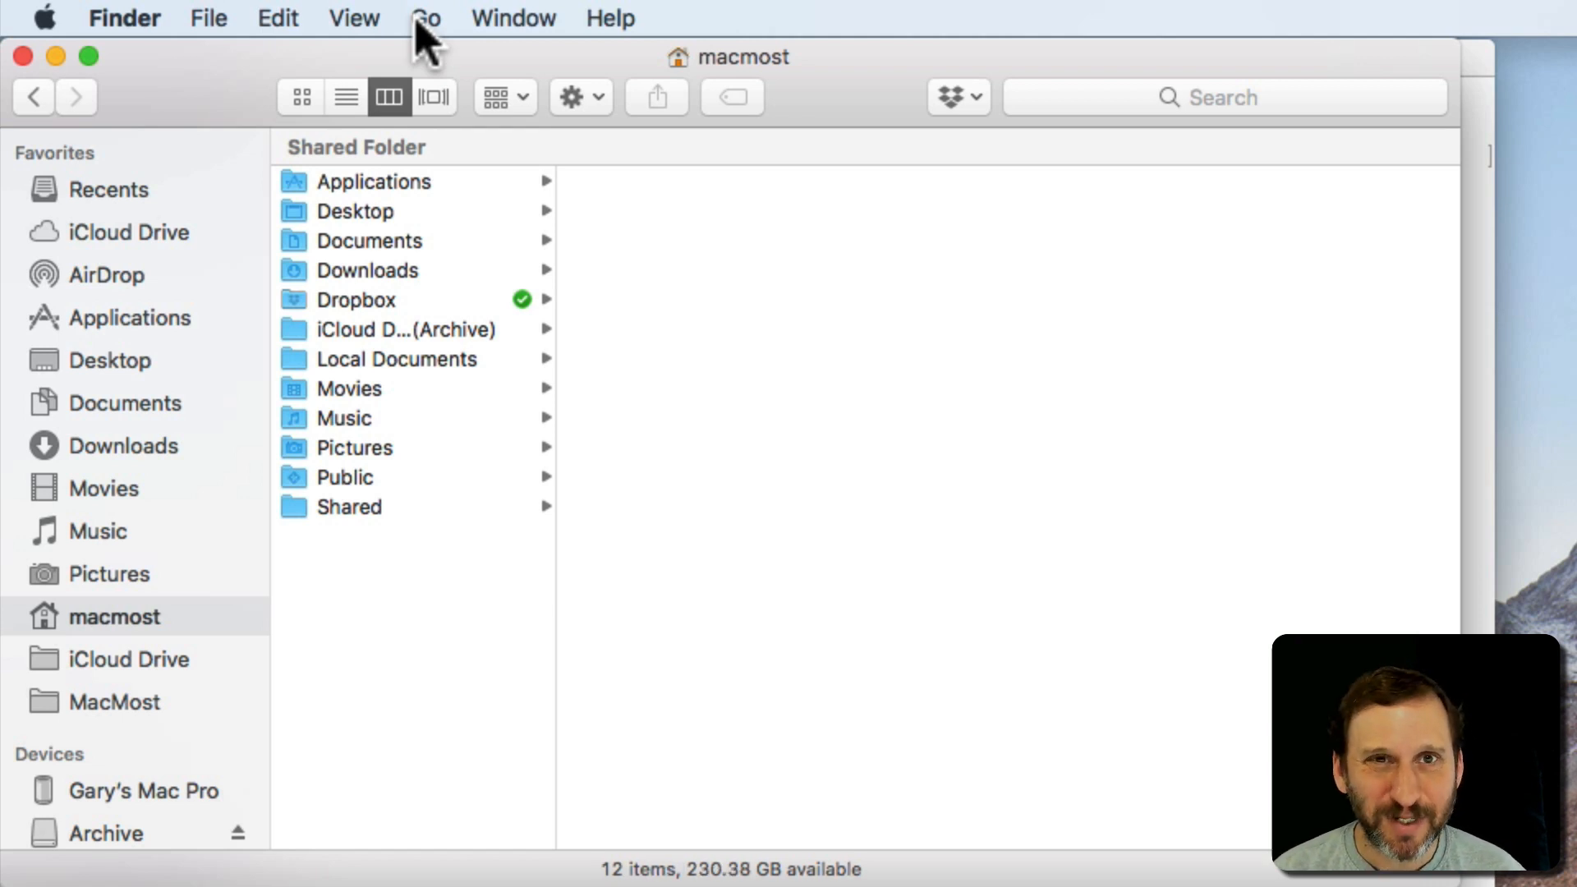
# Step: Go to Library > Preferences and preview com.apple.screencapture.plist, showing type jpg
pyautogui.click(423, 18)
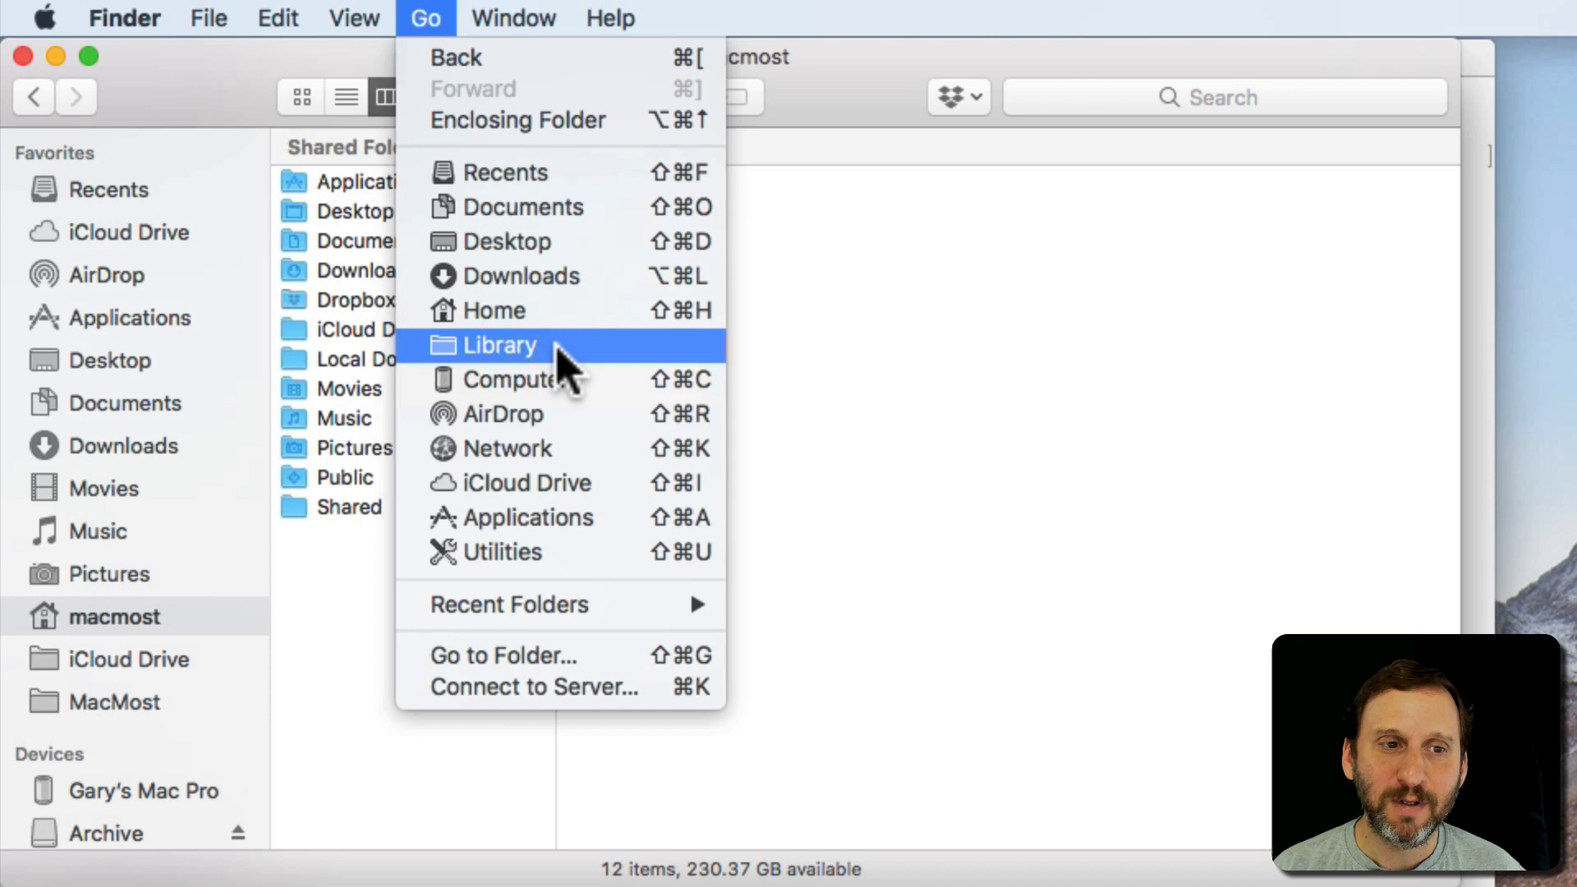
pyautogui.click(499, 345)
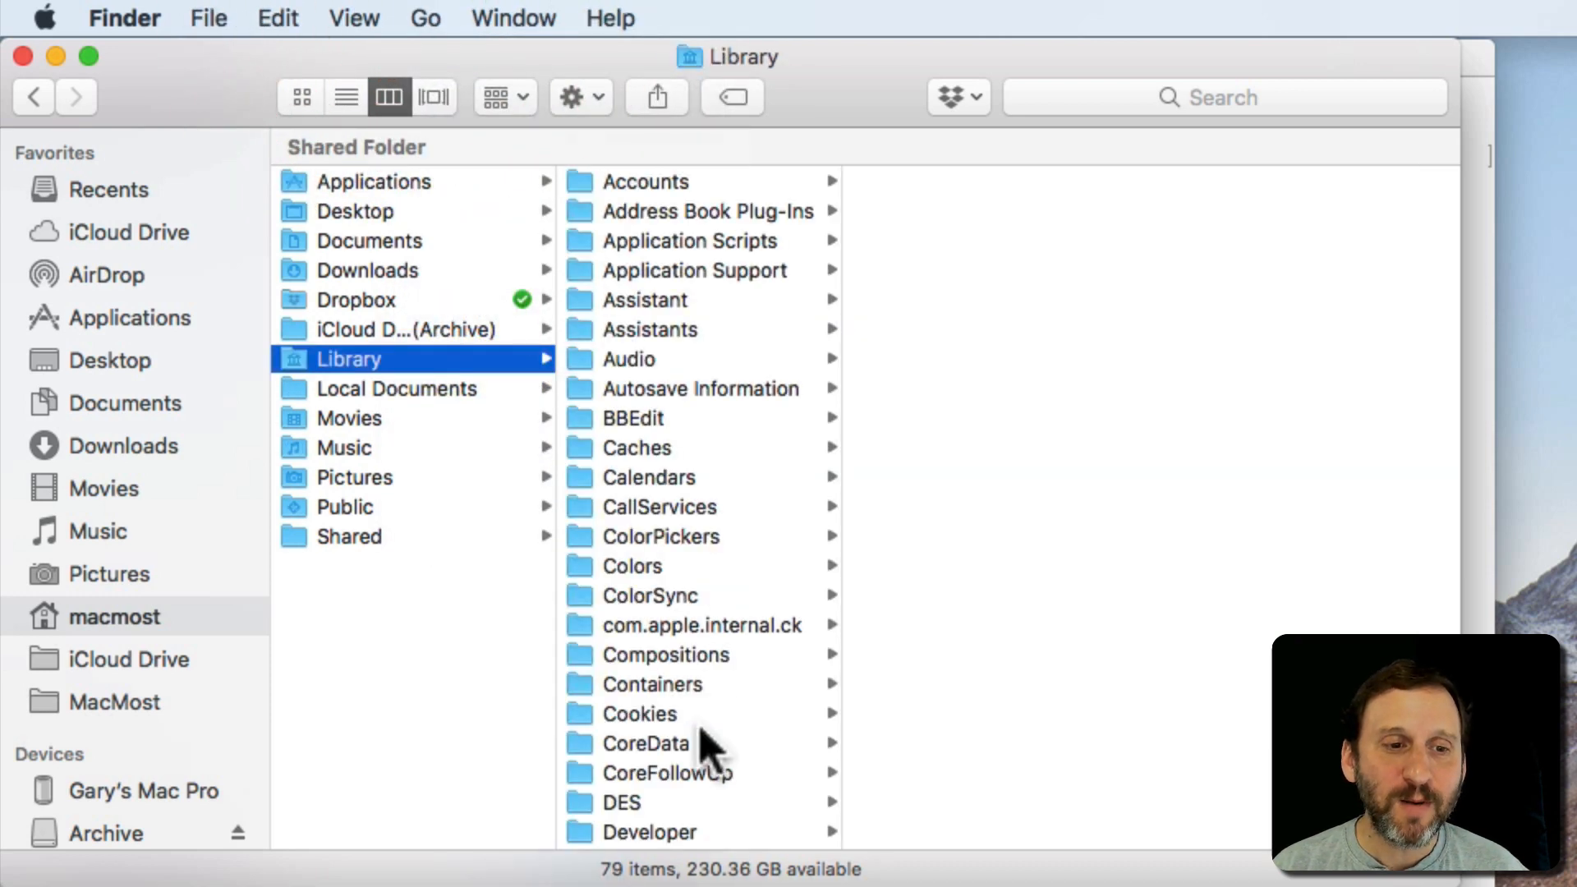
pyautogui.scroll(-3)
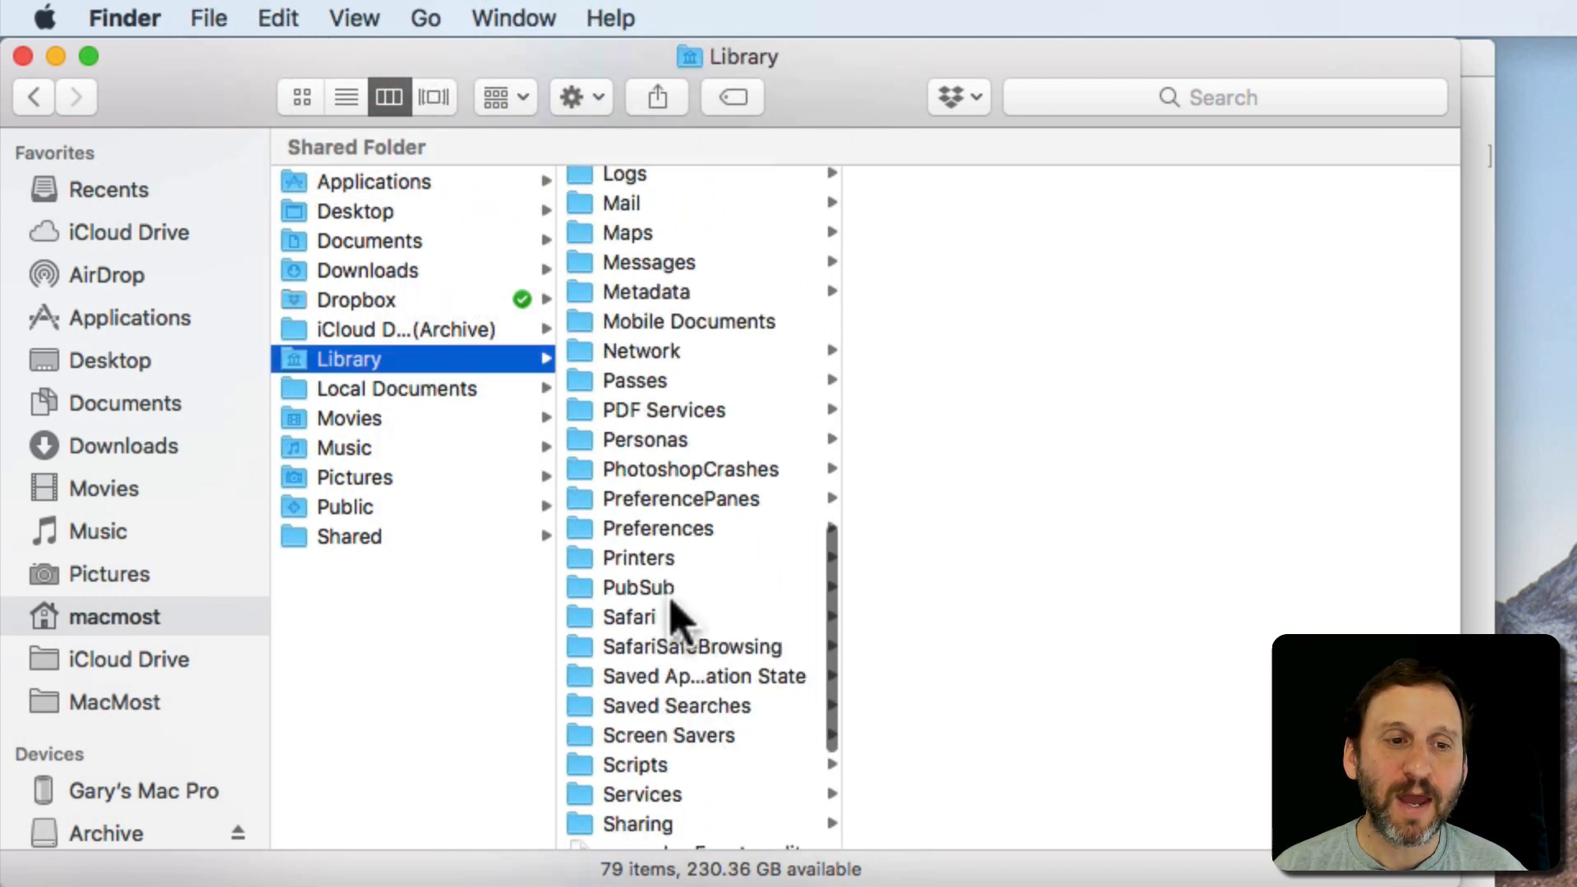
pyautogui.click(658, 528)
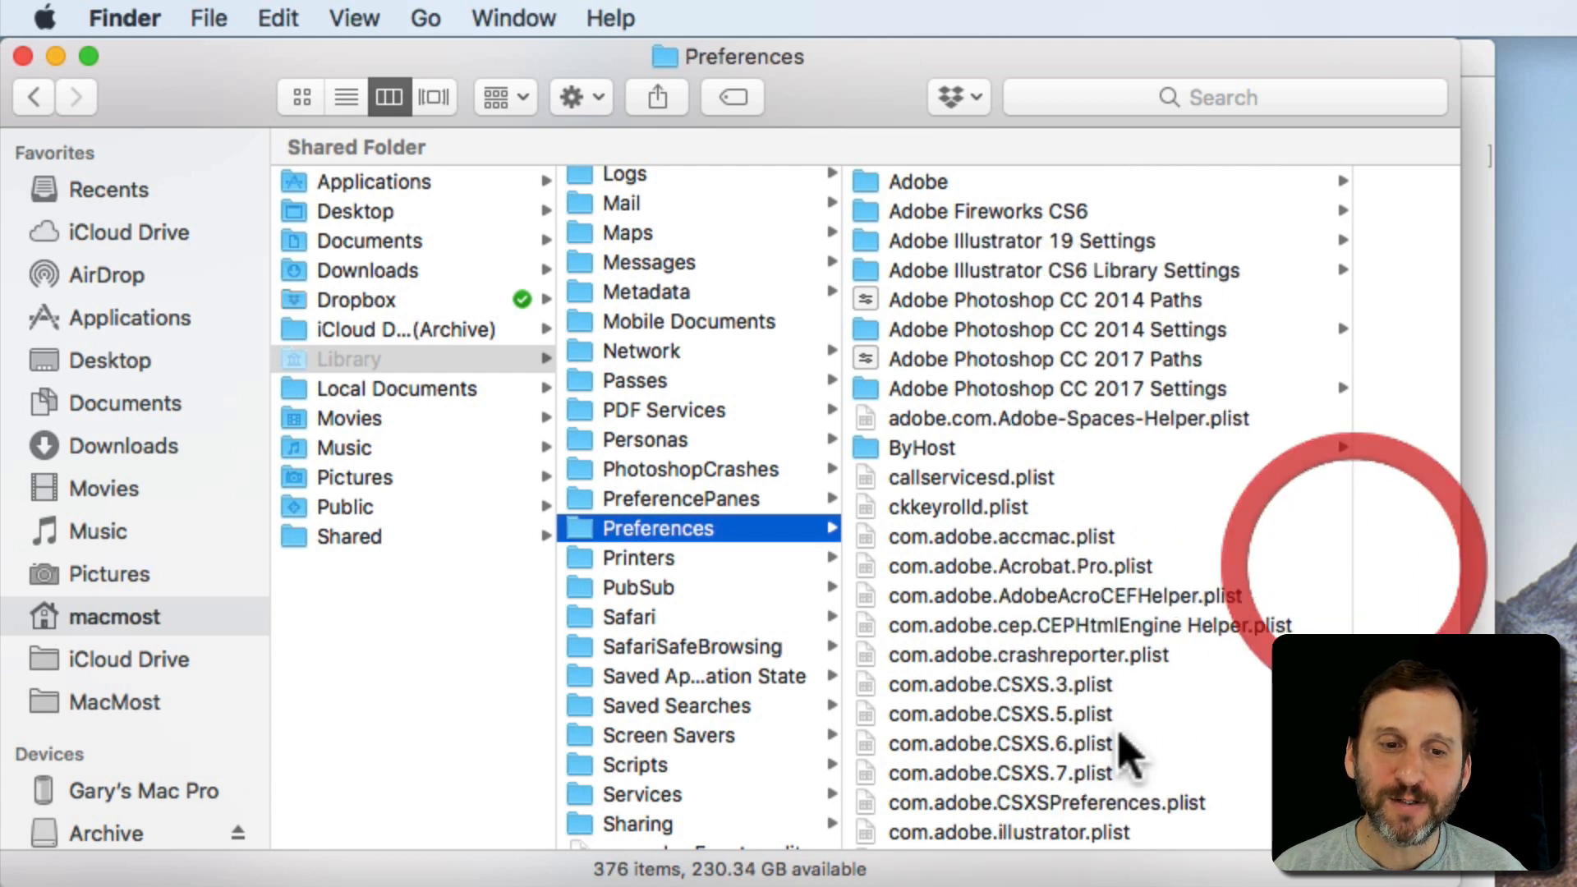
pyautogui.scroll(-3)
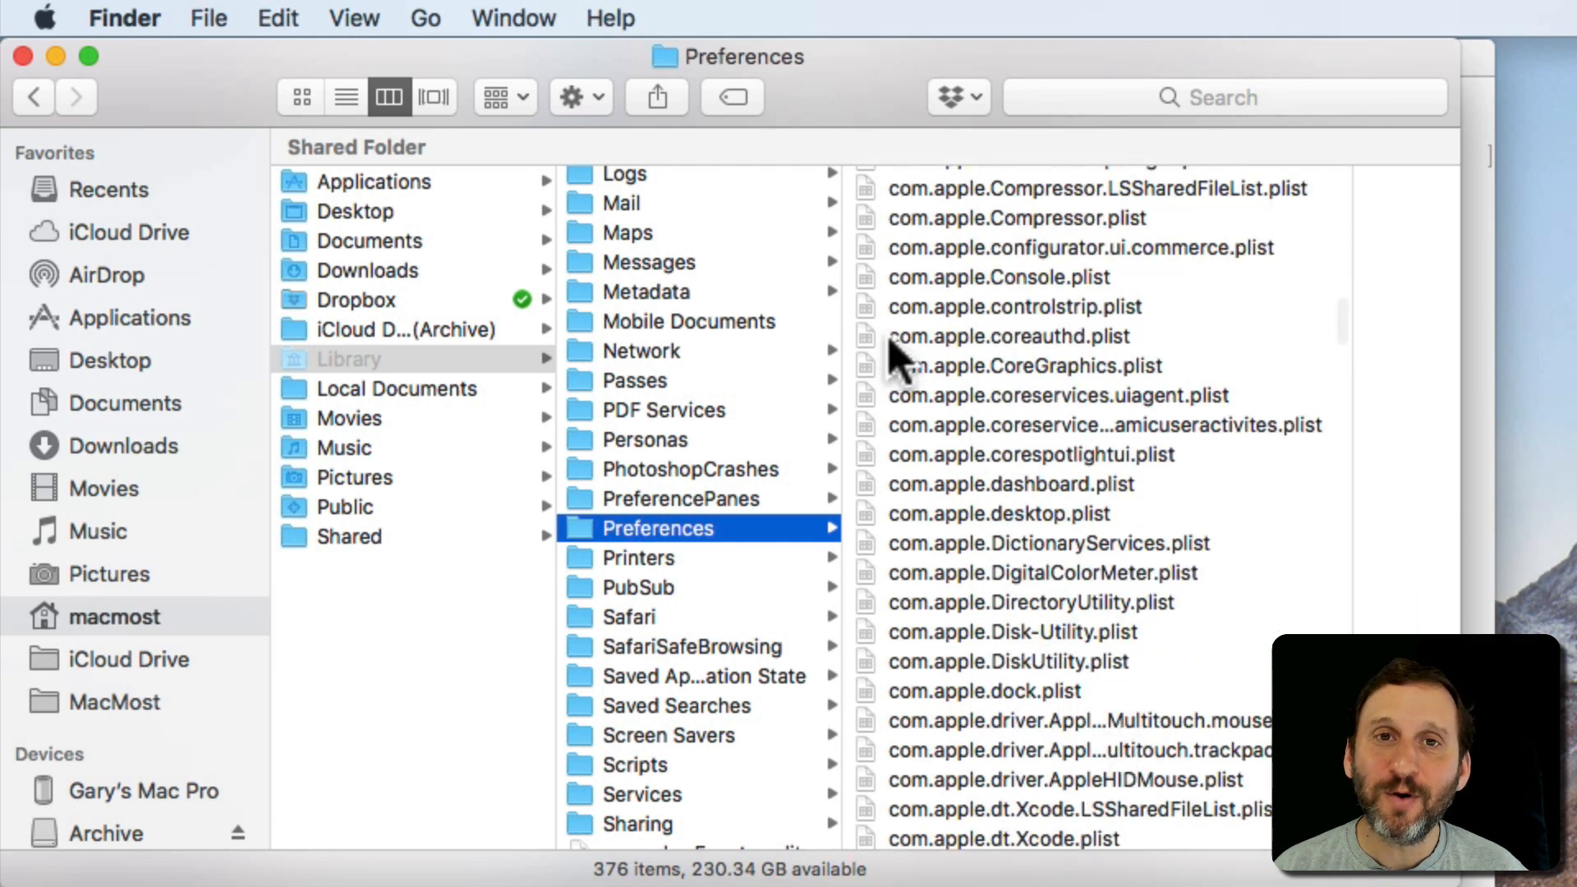
pyautogui.scroll(-3)
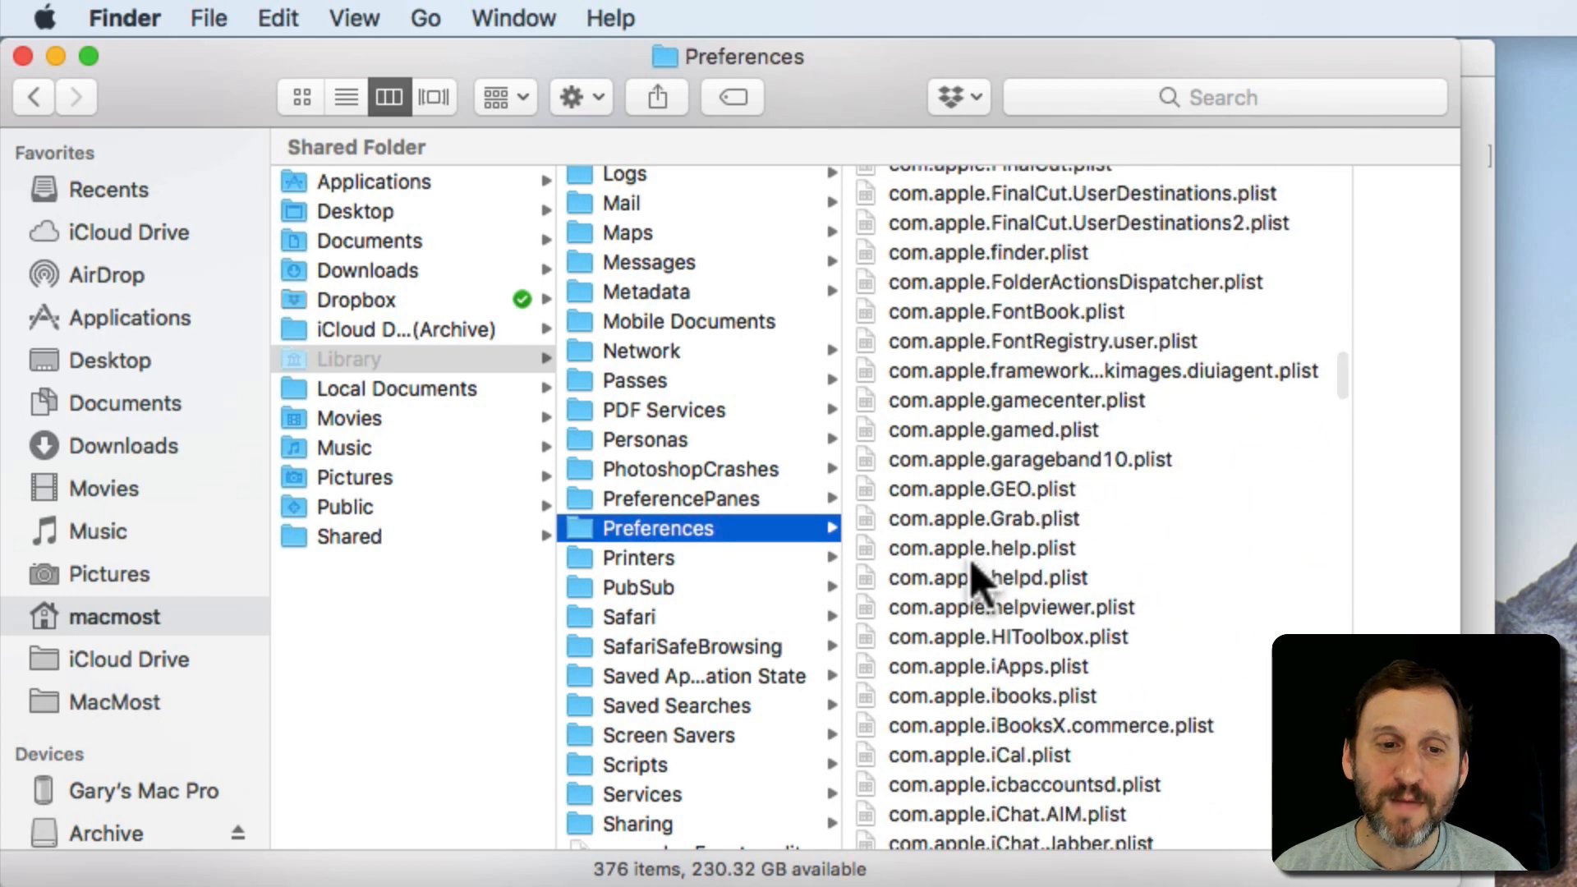
pyautogui.scroll(-3)
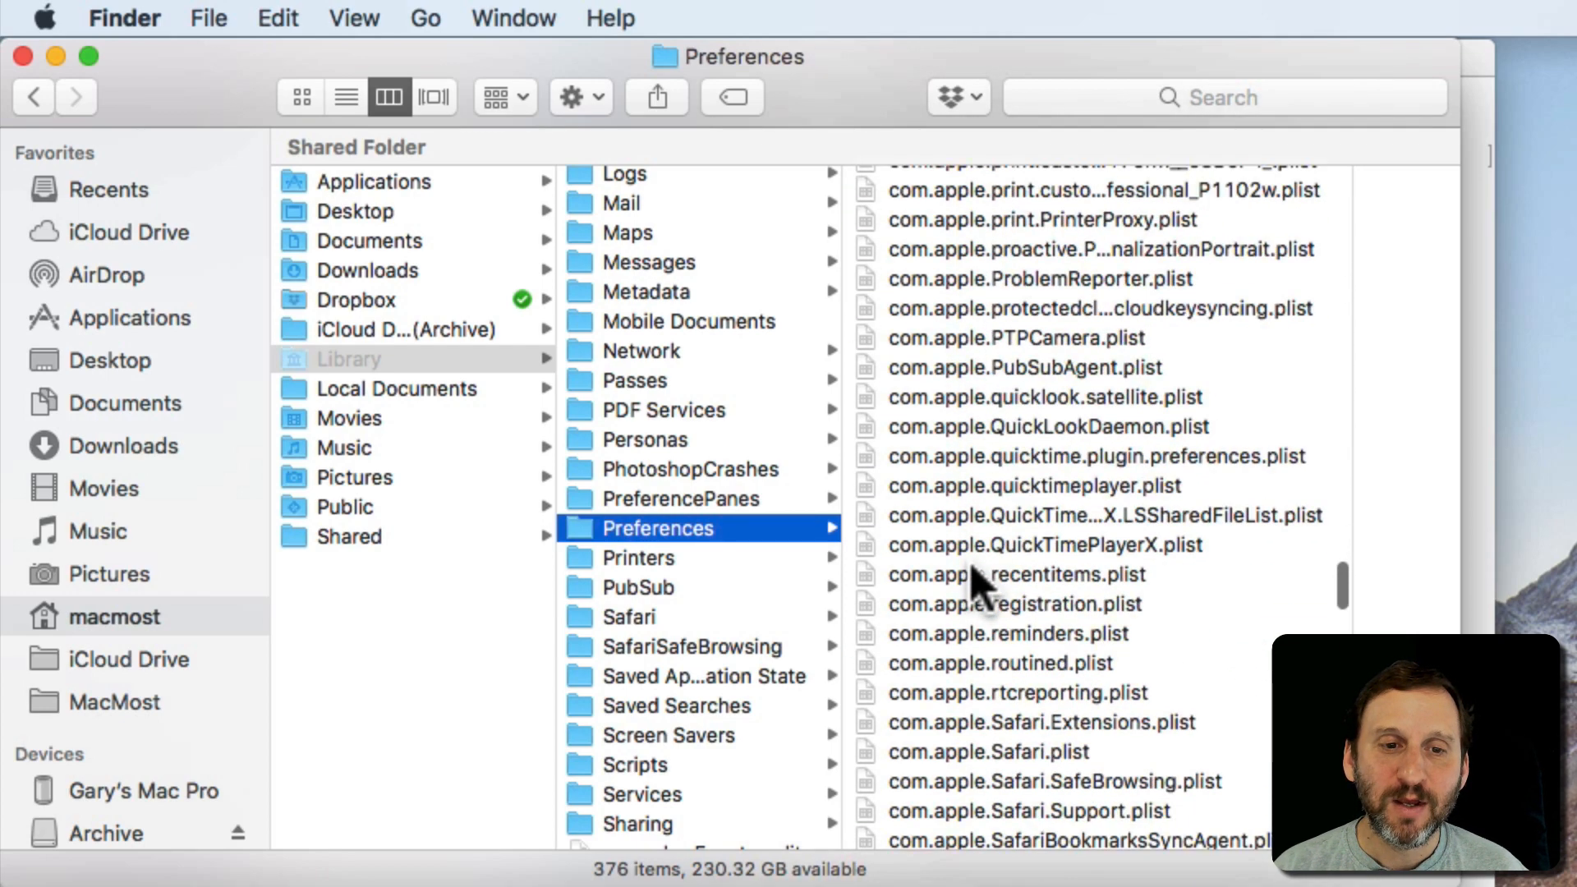
pyautogui.scroll(-3)
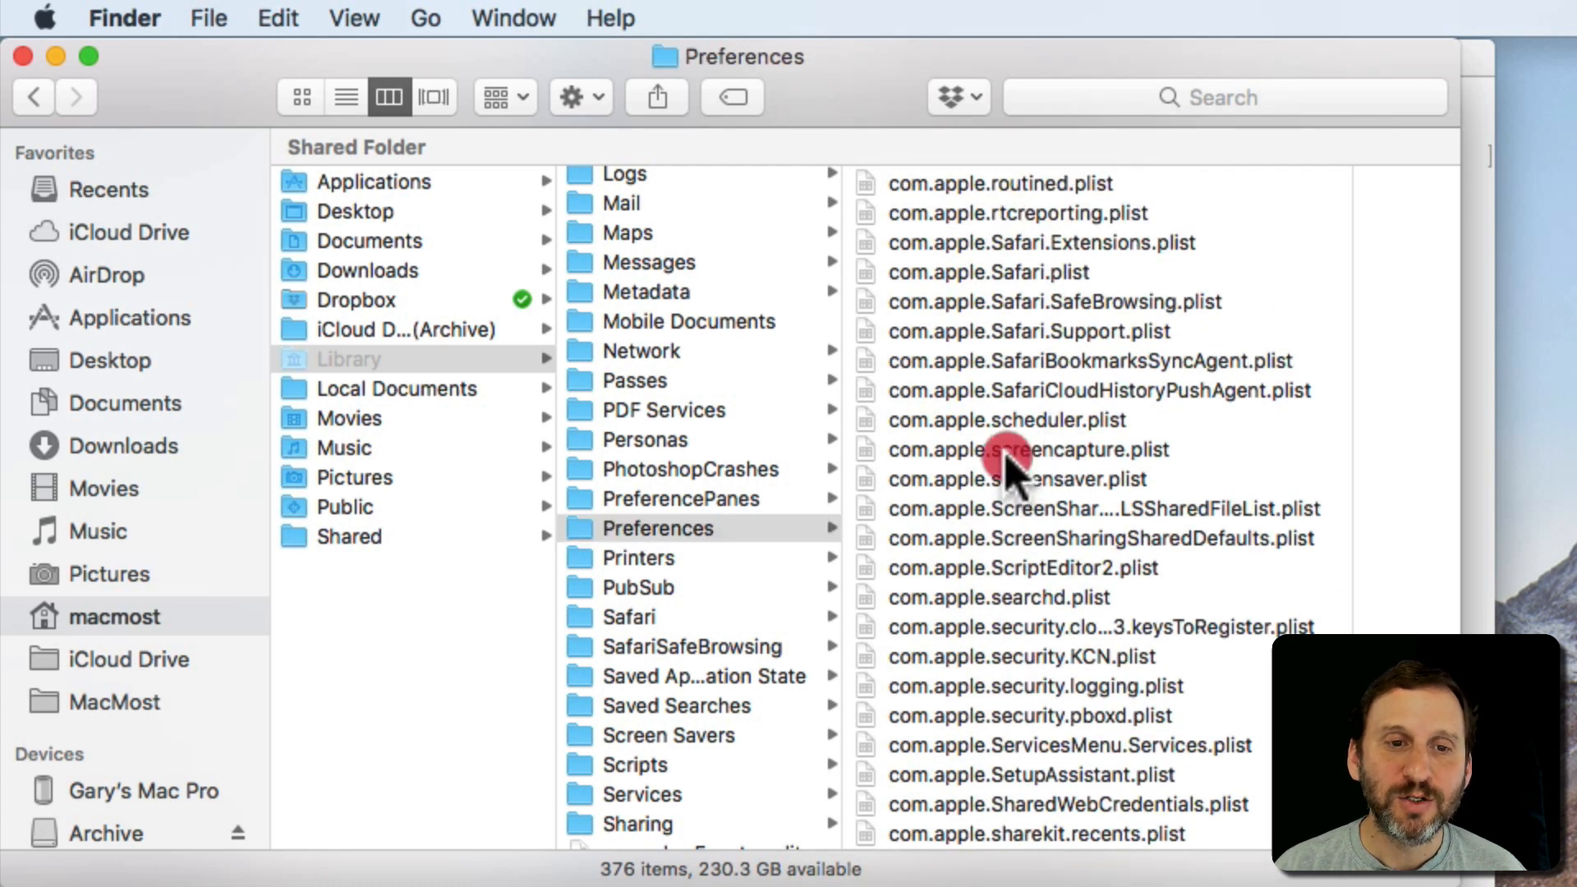
pyautogui.click(1024, 450)
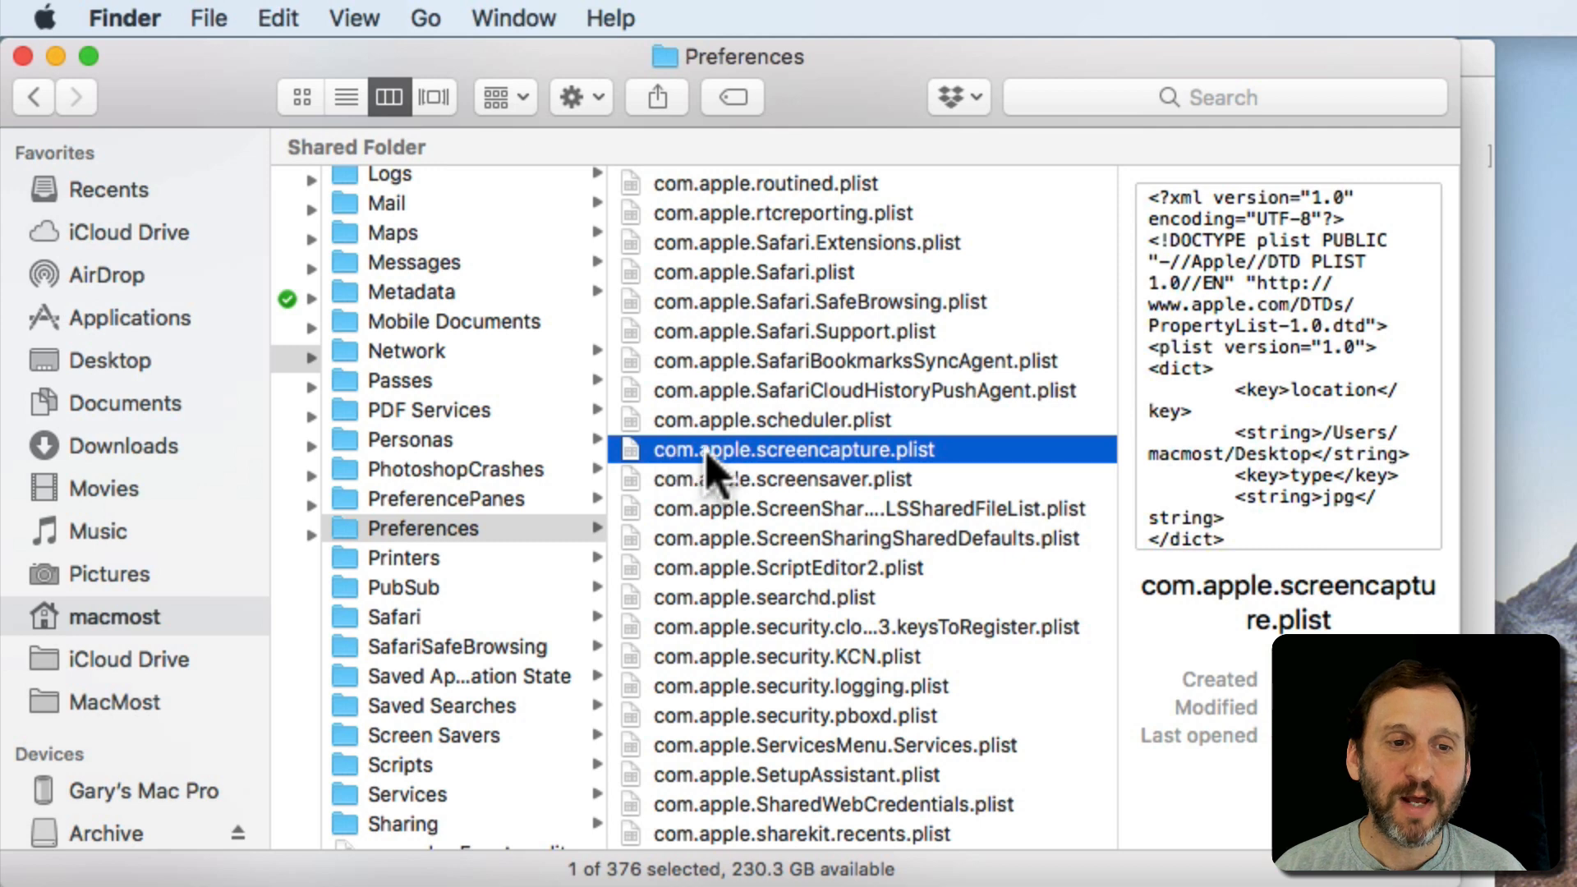
pyautogui.moveTo(902, 484)
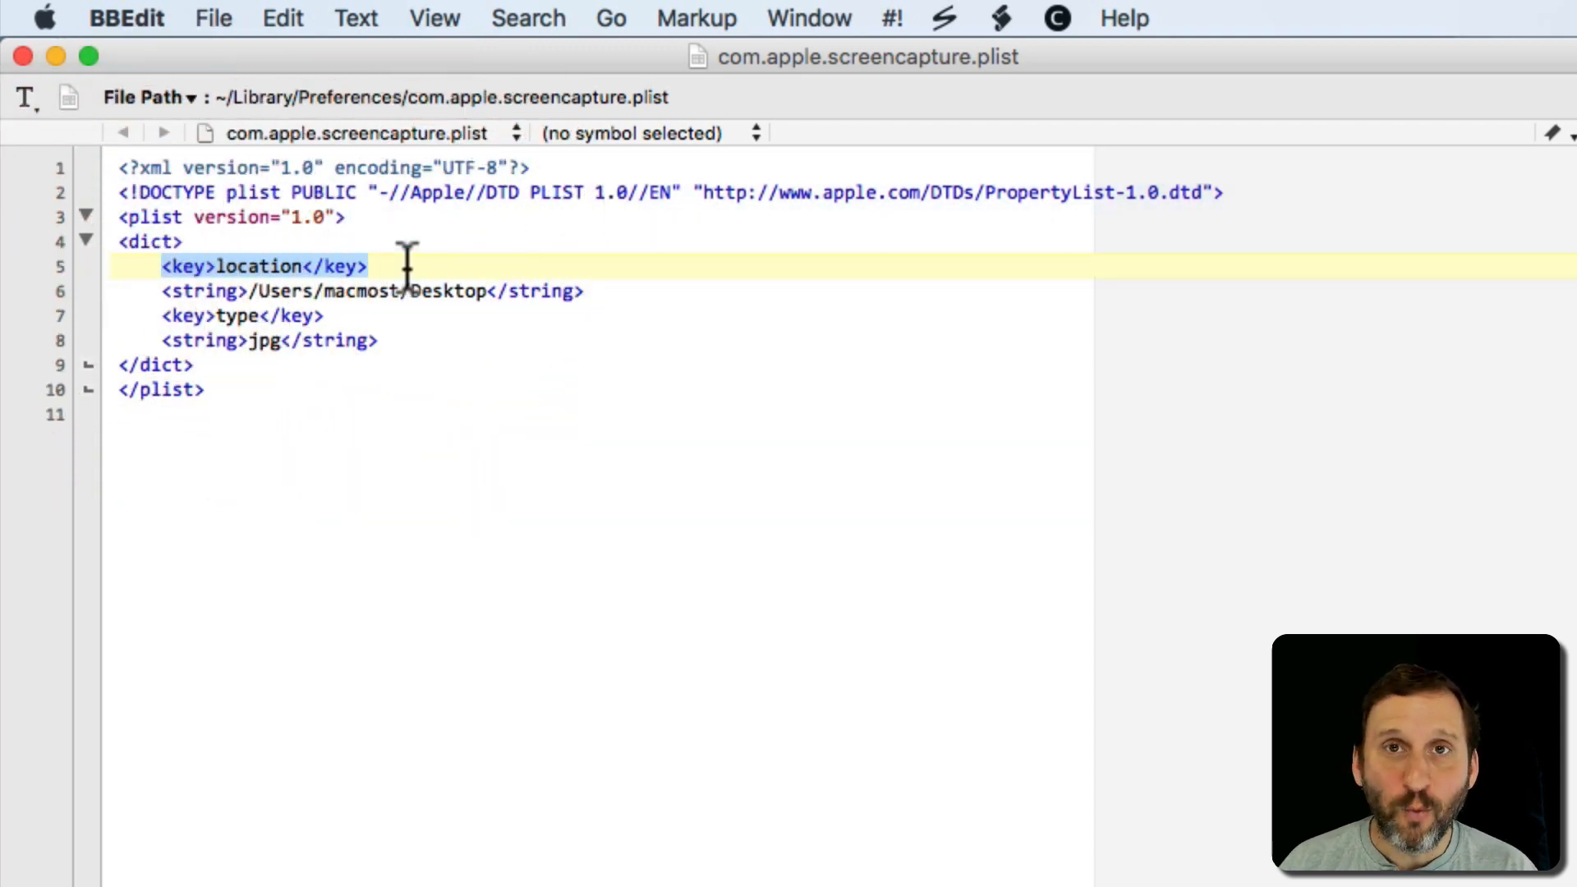
# Step: Open com.apple.screencapture.plist in BBEdit to show its Desktop location and jpg type
pyautogui.click(689, 296)
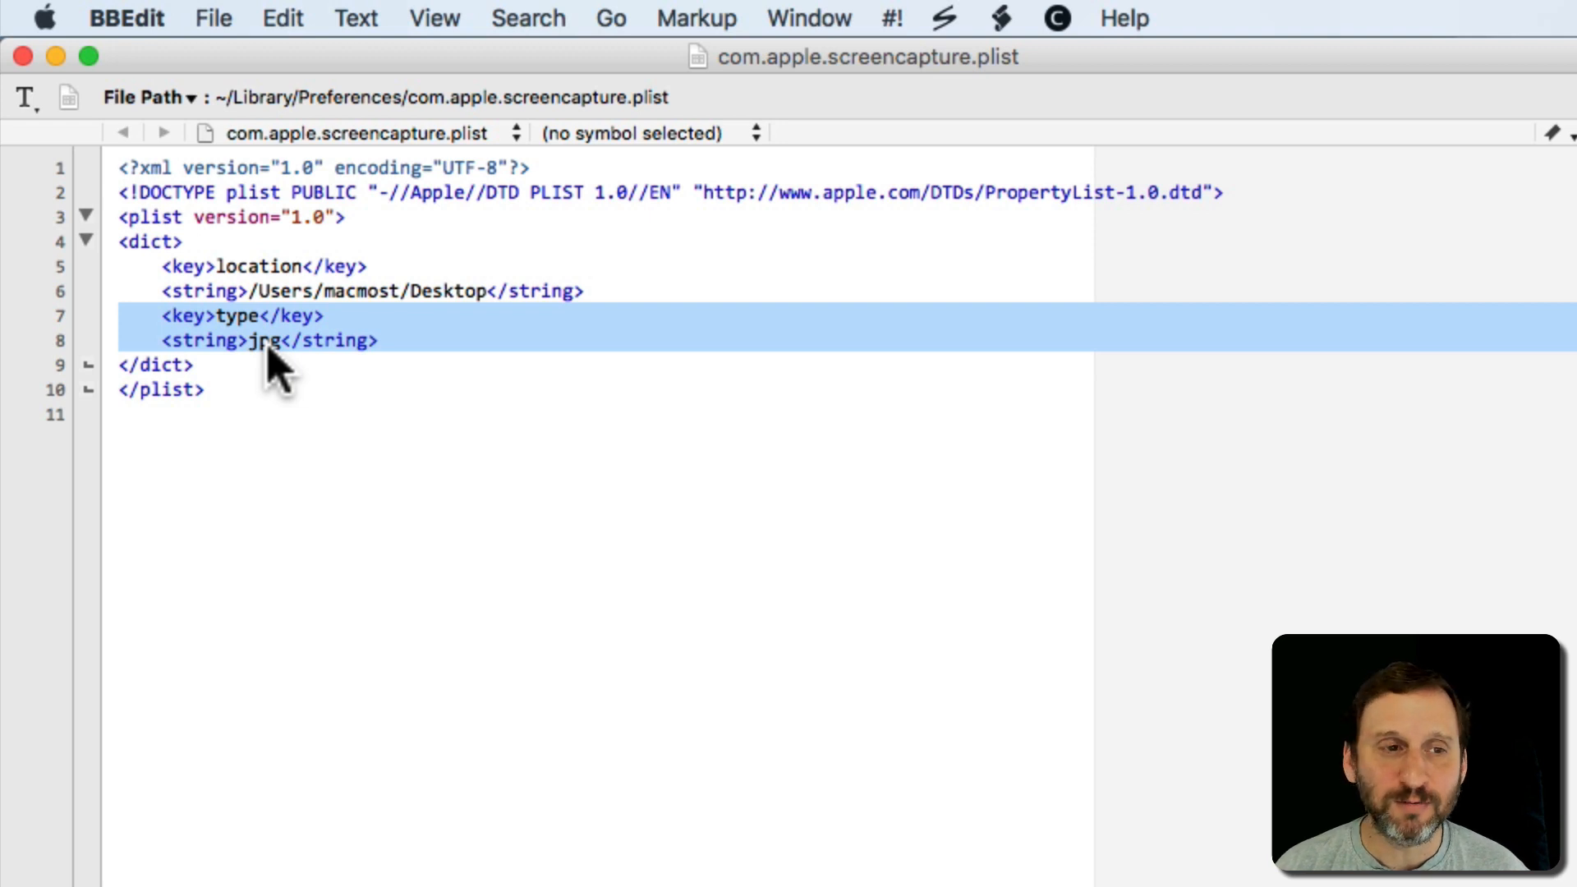
pyautogui.moveTo(218, 353)
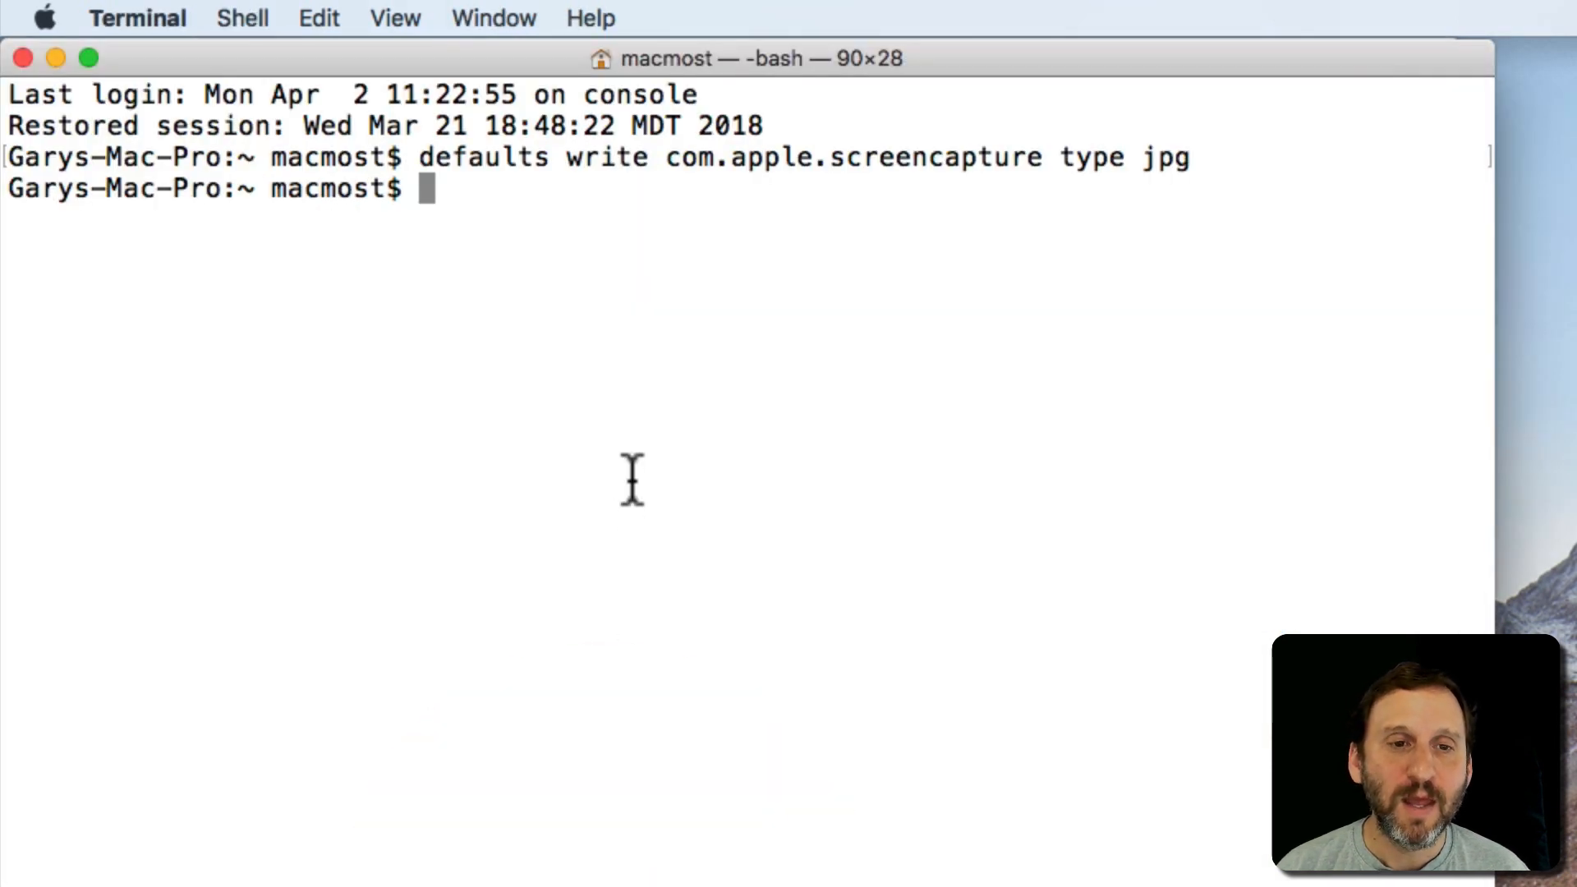
# Step: Run 'defaults write com.apple.screencapture type pdf' in Terminal
pyautogui.write('defaults write com.apple.screencapture type')
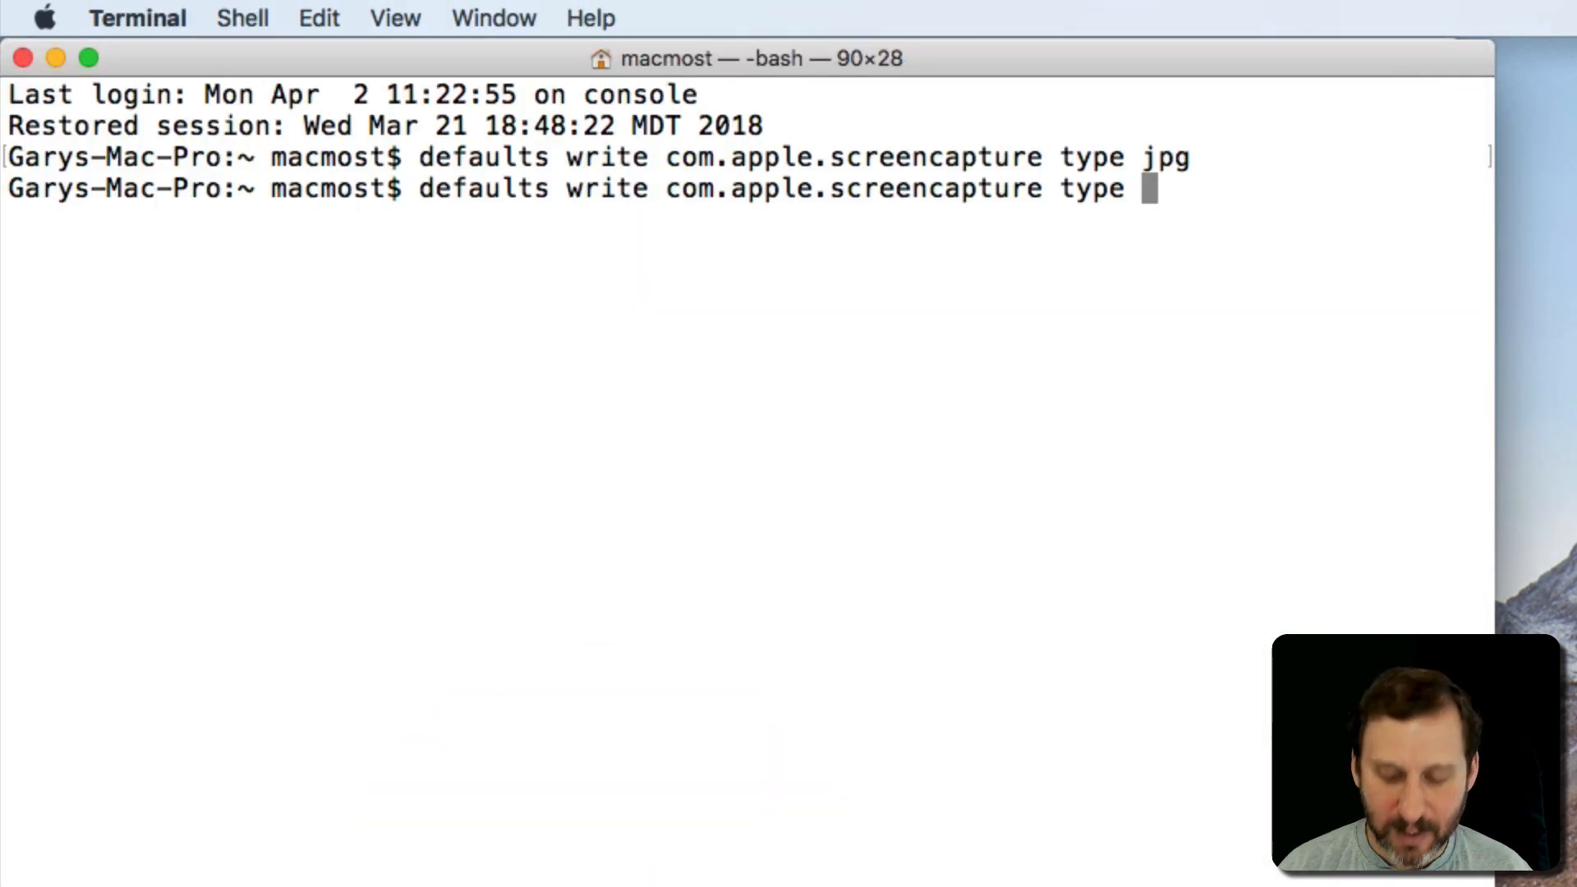
pyautogui.write('pdf')
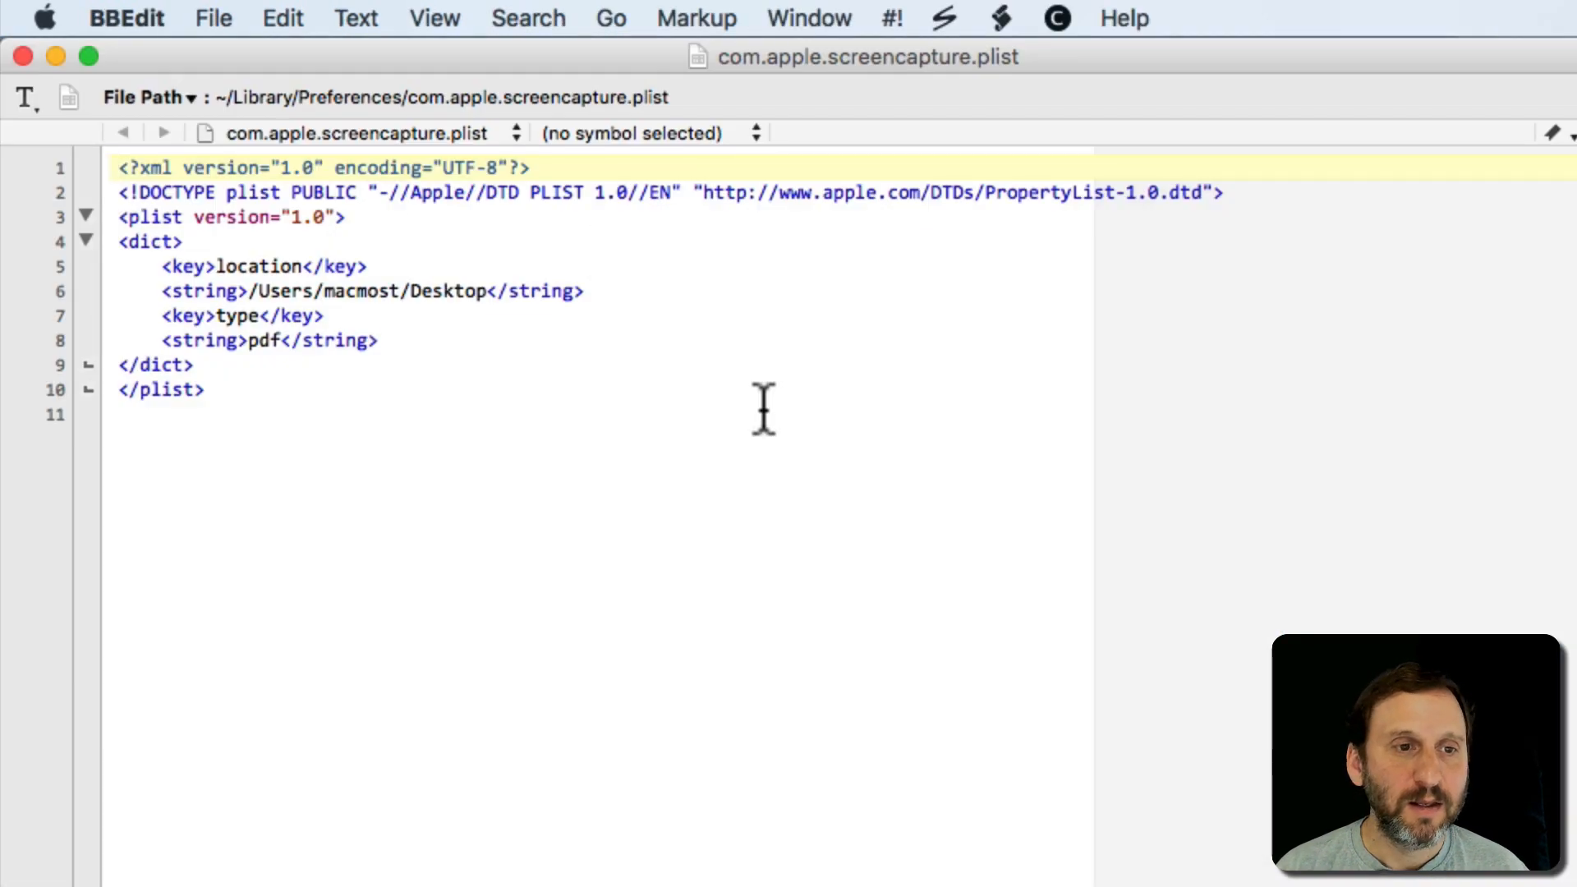
# Step: Select the type key's new pdf value in the reloaded BBEdit plist
pyautogui.doubleClick(261, 341)
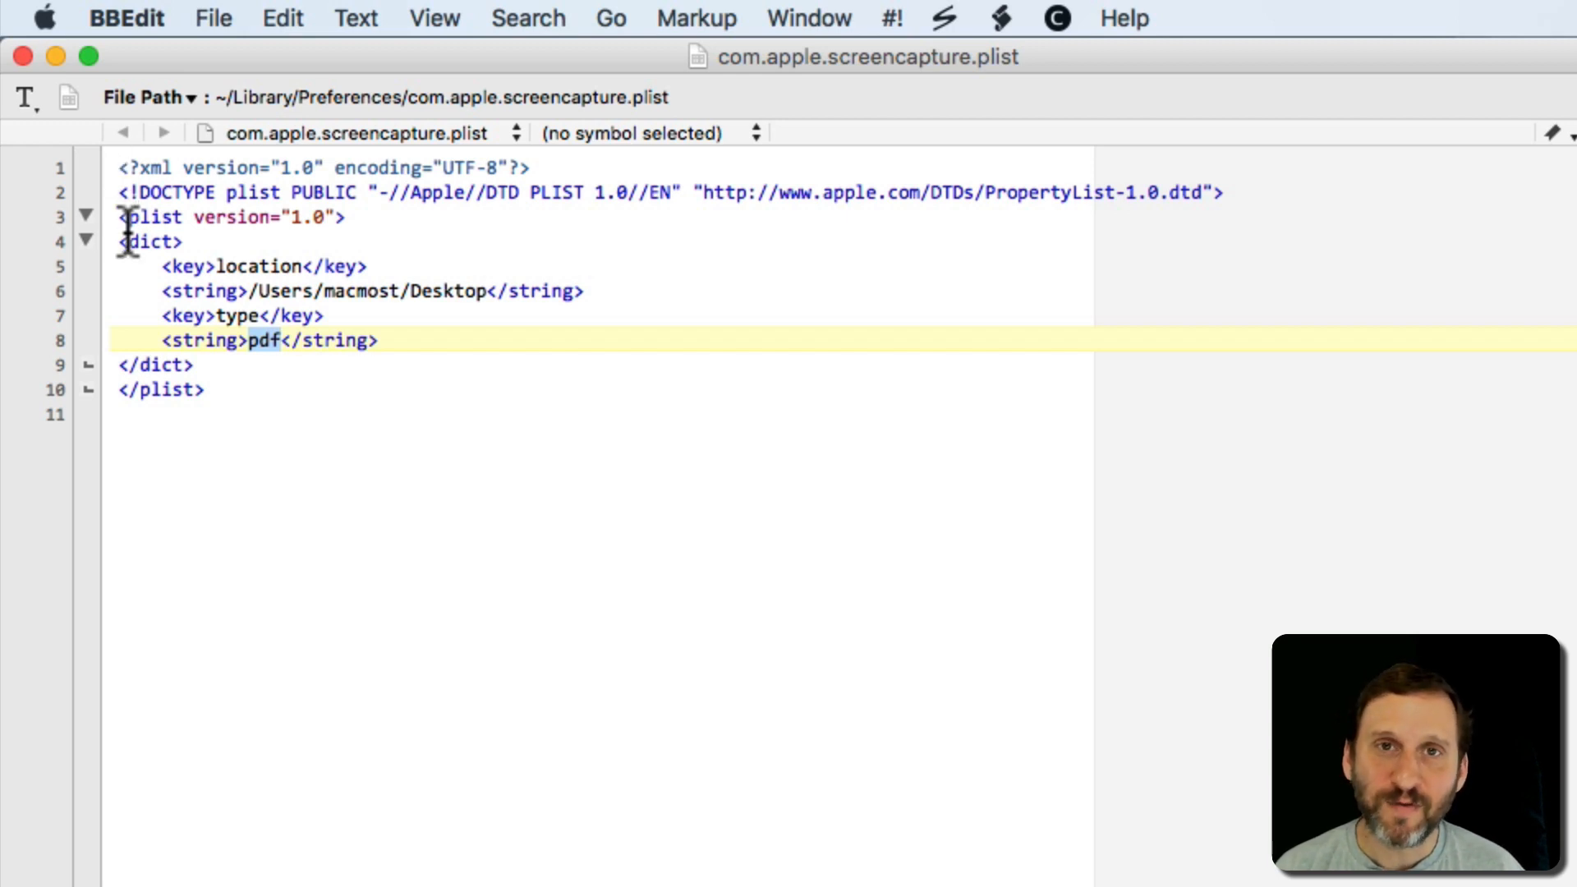
pyautogui.moveTo(160, 189)
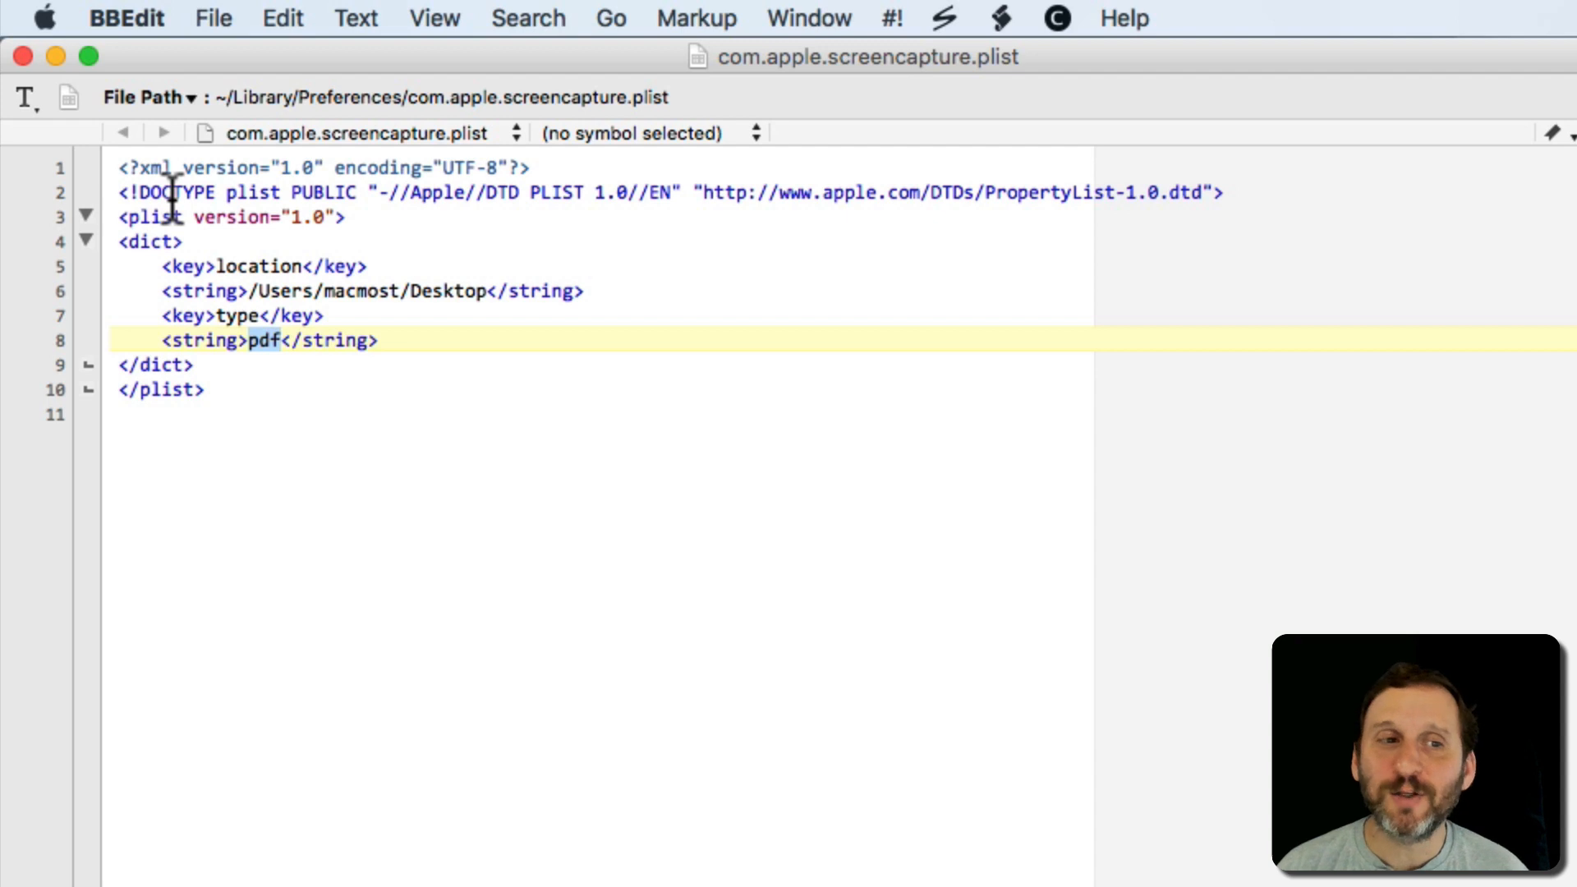
pyautogui.moveTo(148, 302)
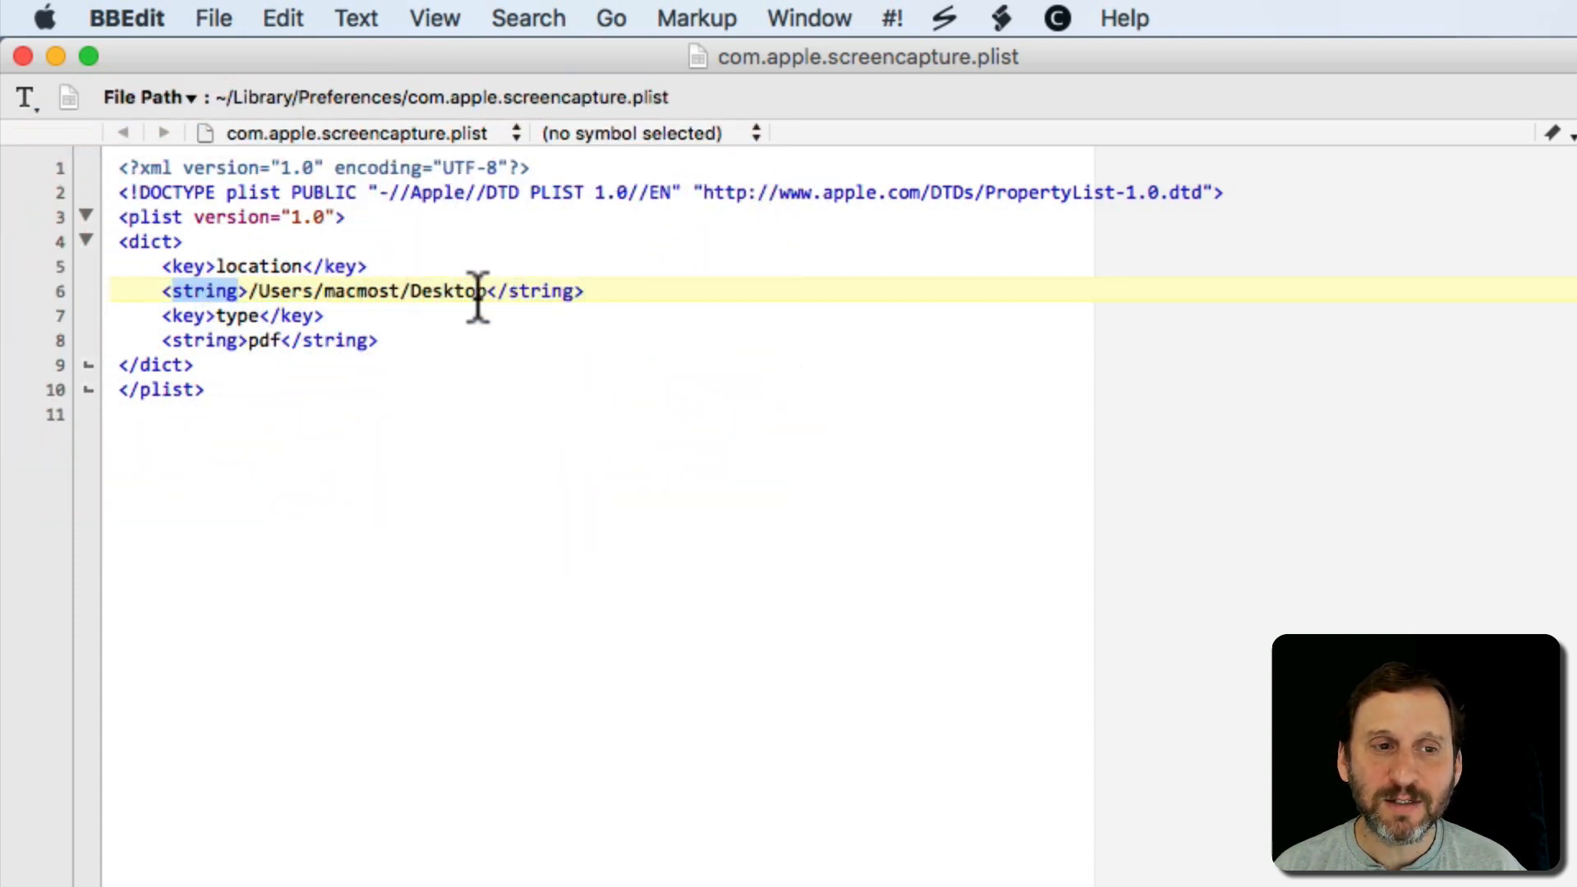
pyautogui.click(292, 317)
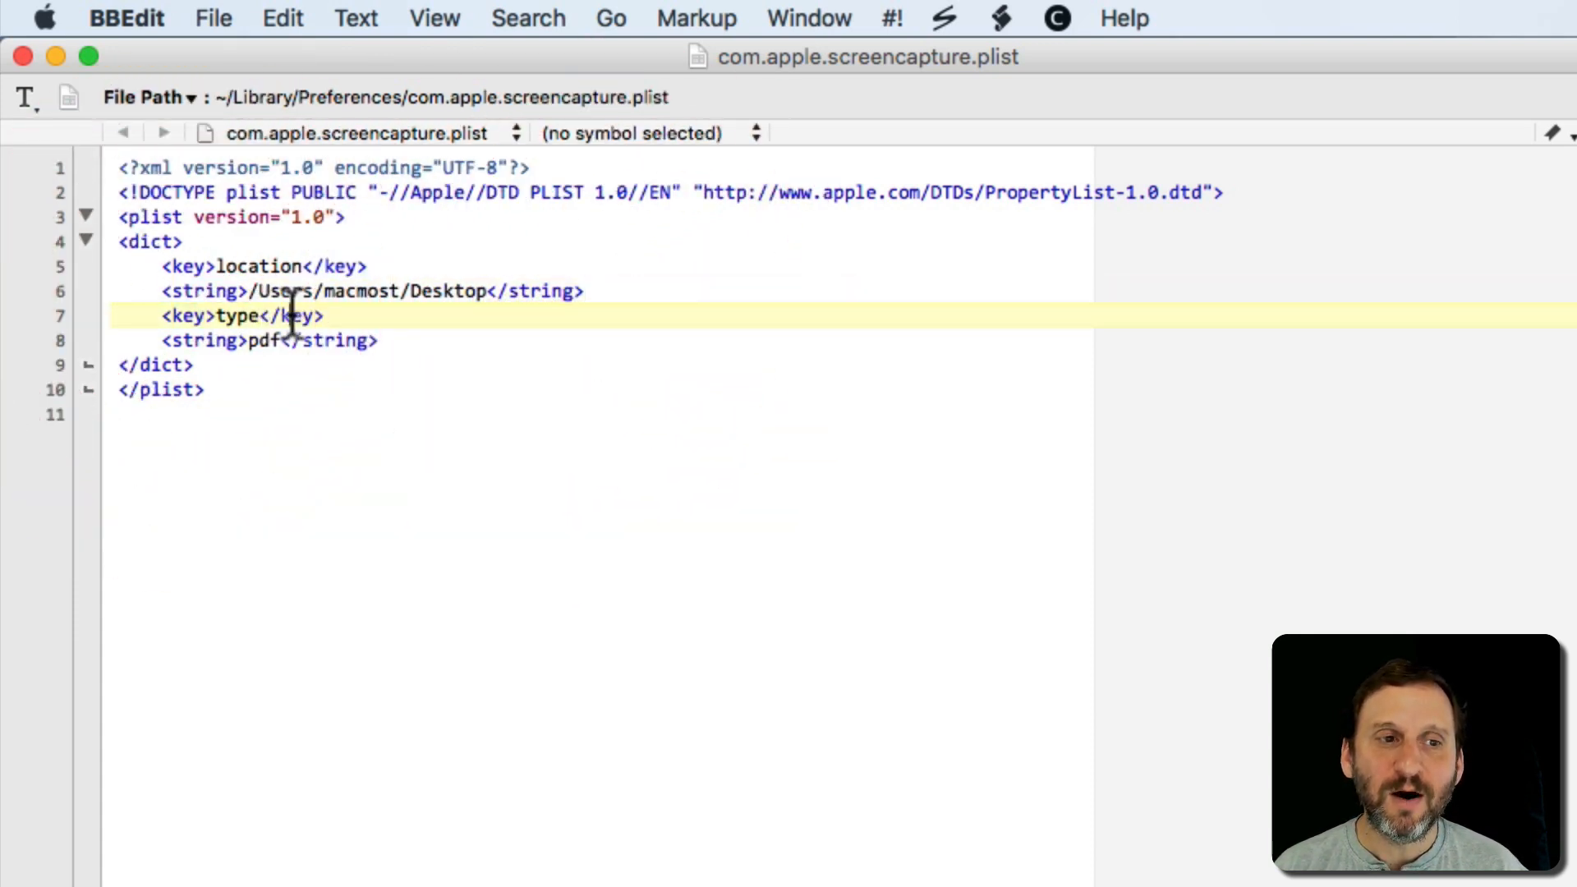
pyautogui.doubleClick(296, 316)
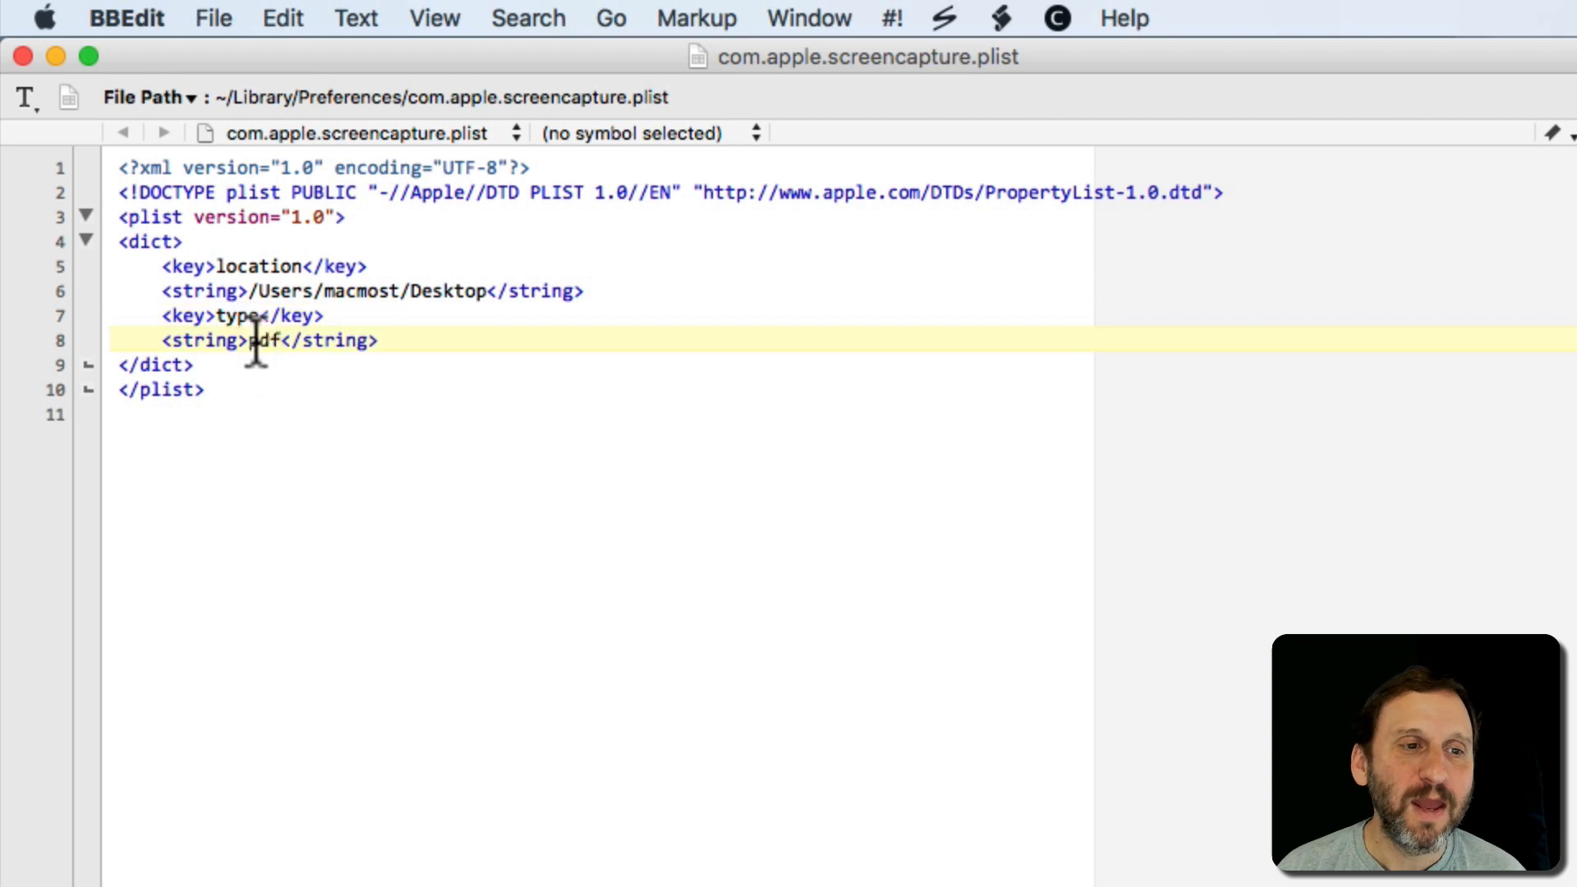
pyautogui.doubleClick(263, 341)
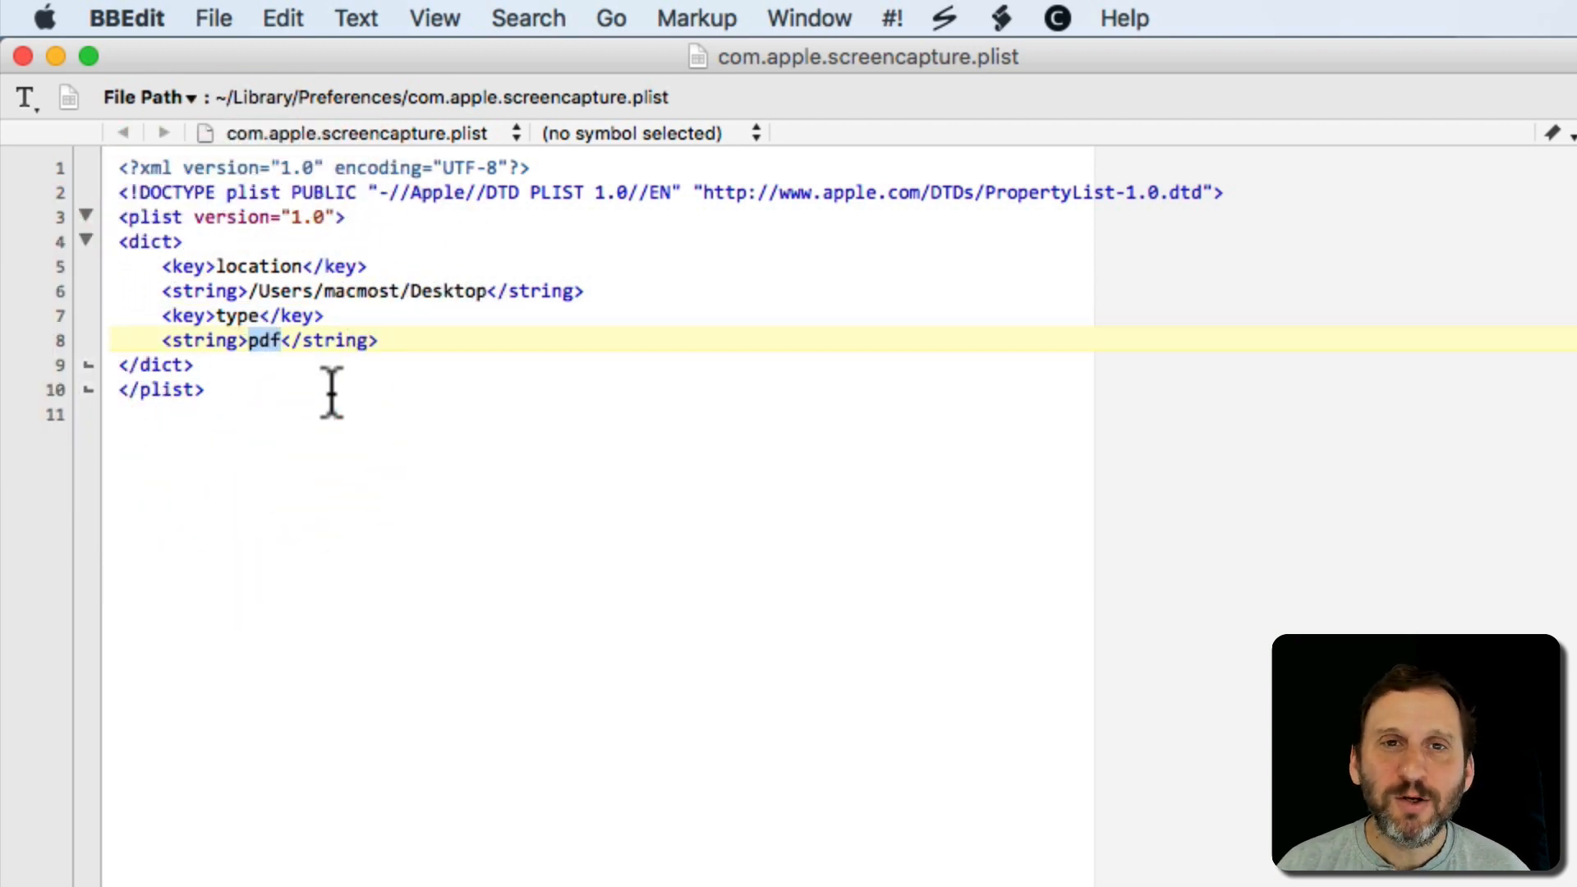
pyautogui.moveTo(165, 301)
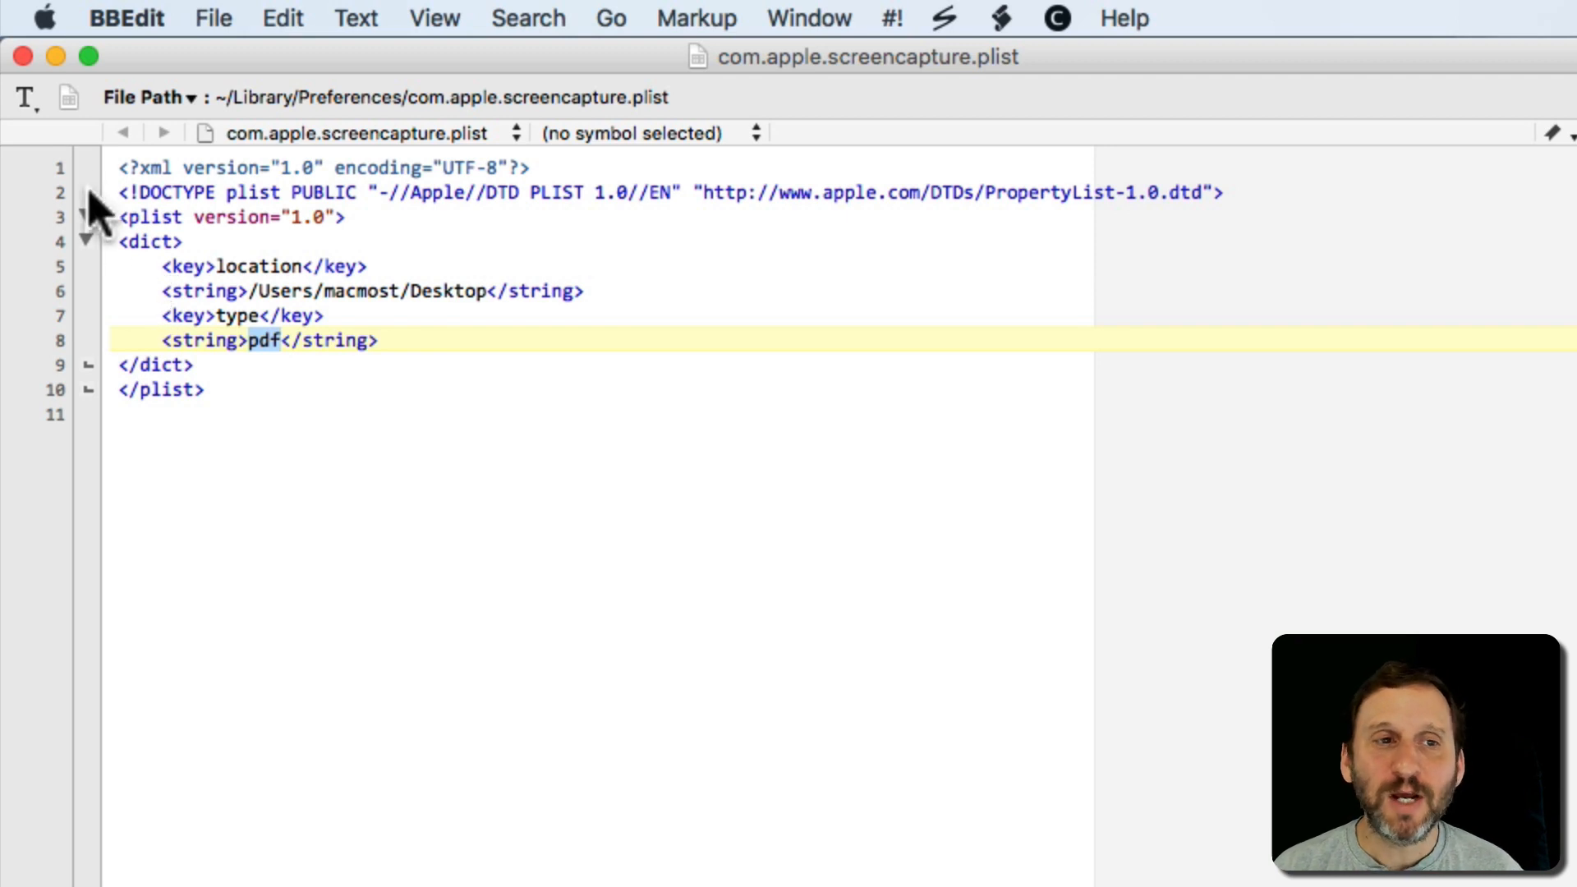
pyautogui.click(52, 15)
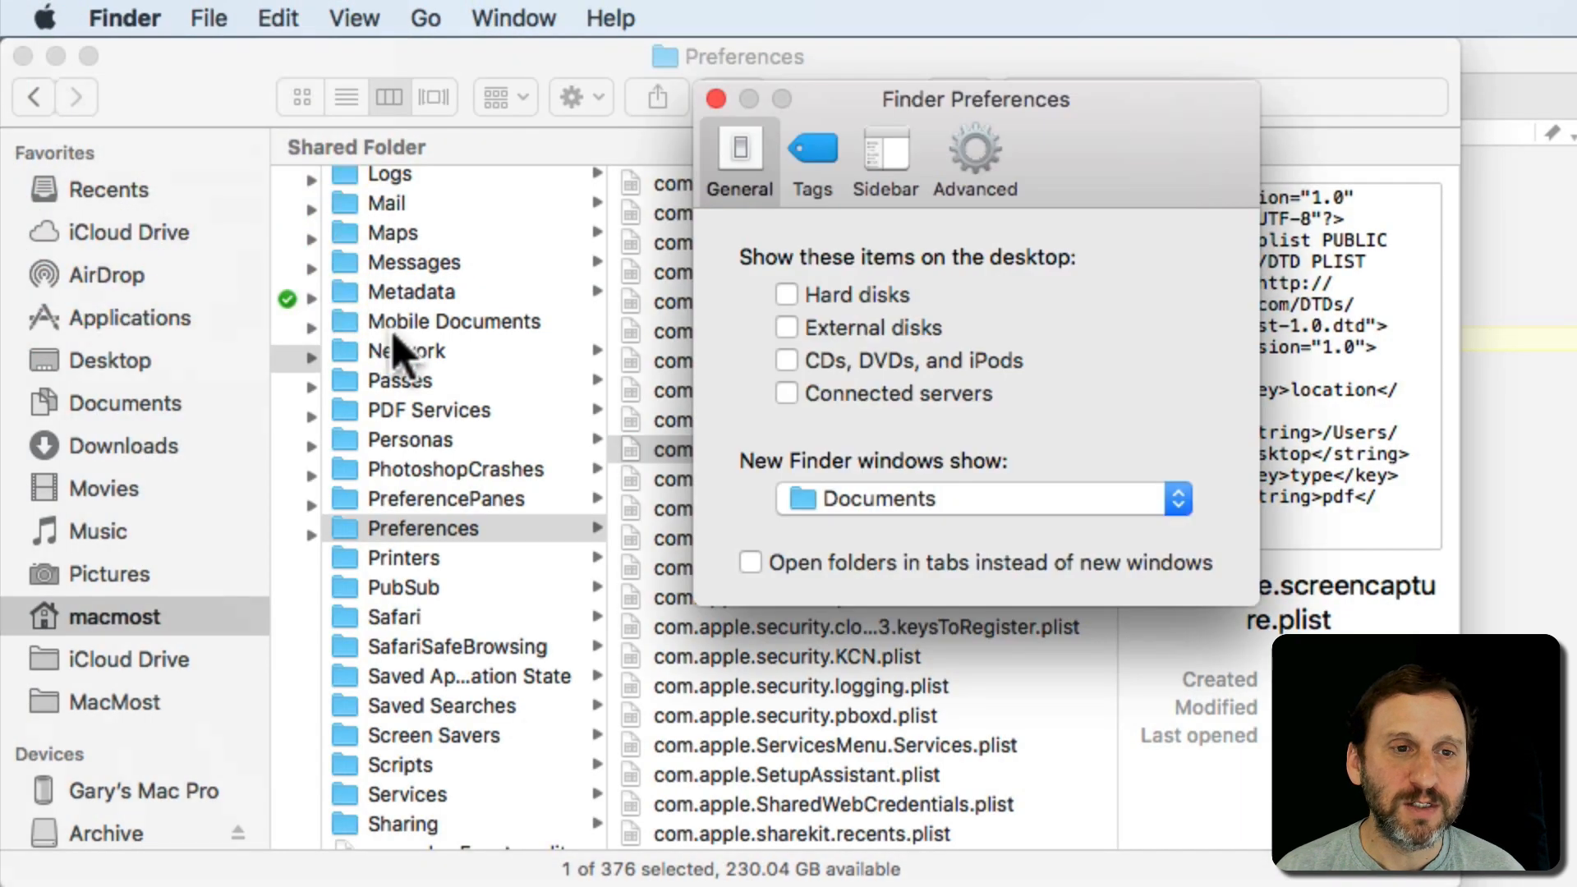
pyautogui.moveTo(944, 320)
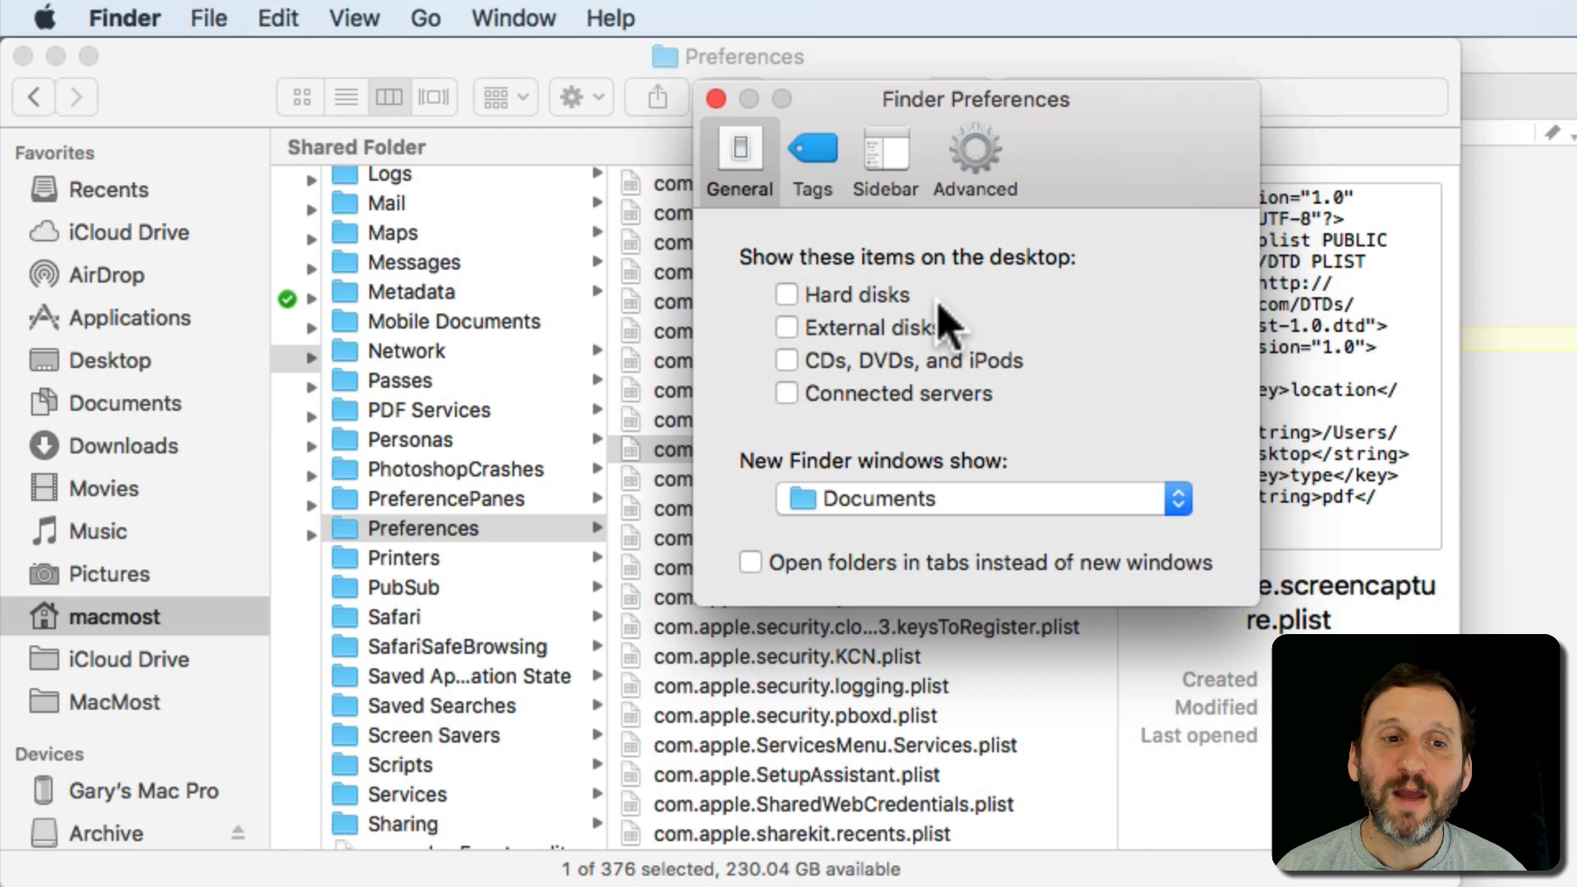
pyautogui.moveTo(903, 255)
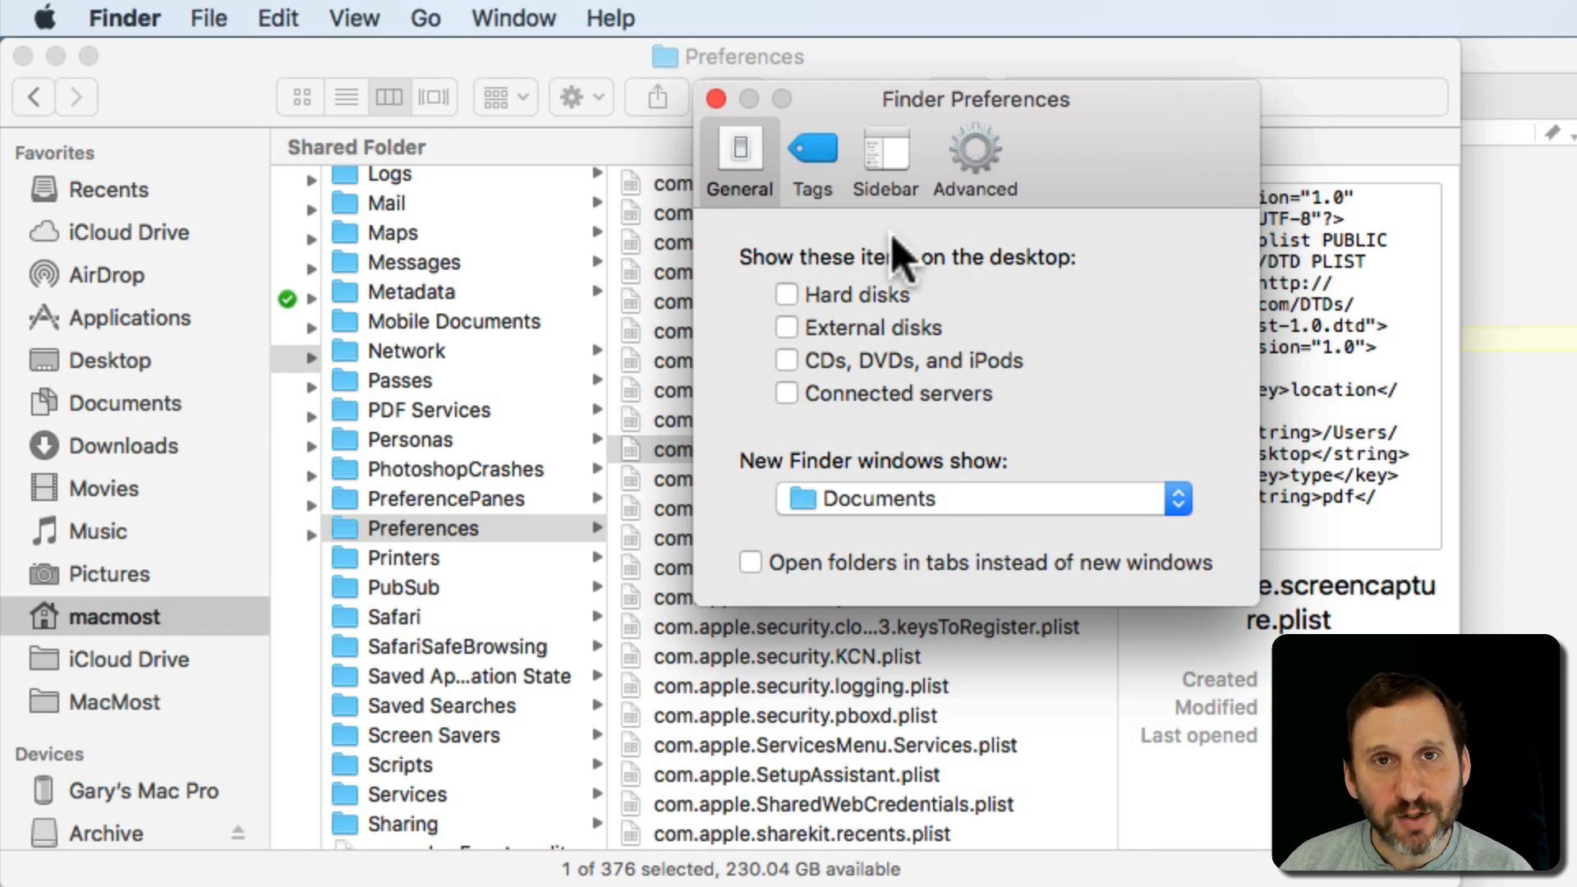
pyautogui.moveTo(758, 148)
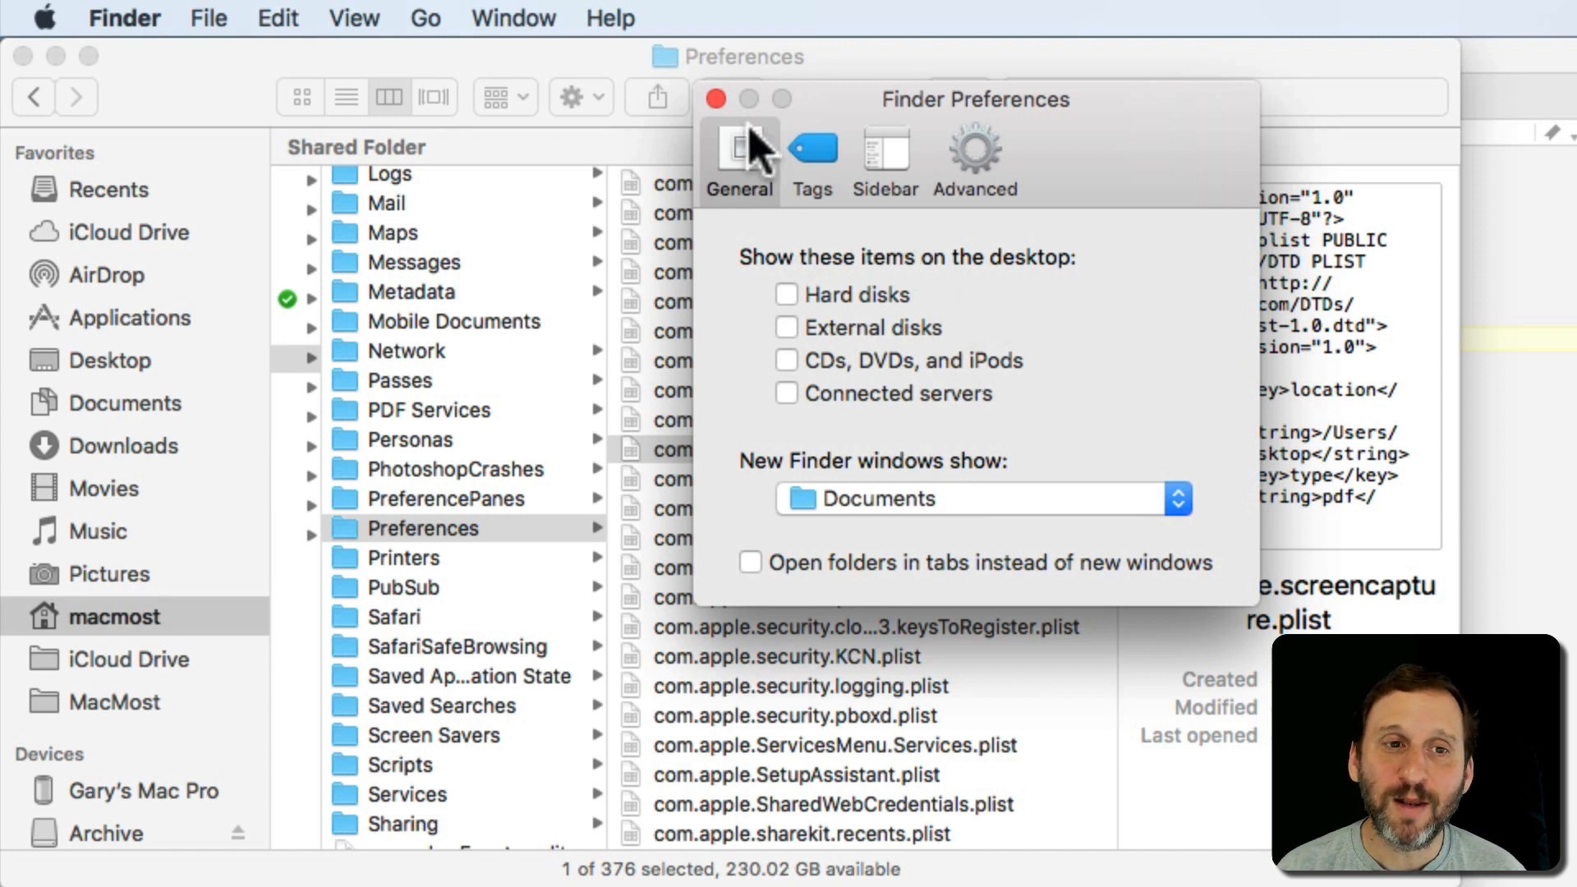
# Step: Bring the Finder Preferences folder window forward, with Finder Preferences on General
pyautogui.click(716, 98)
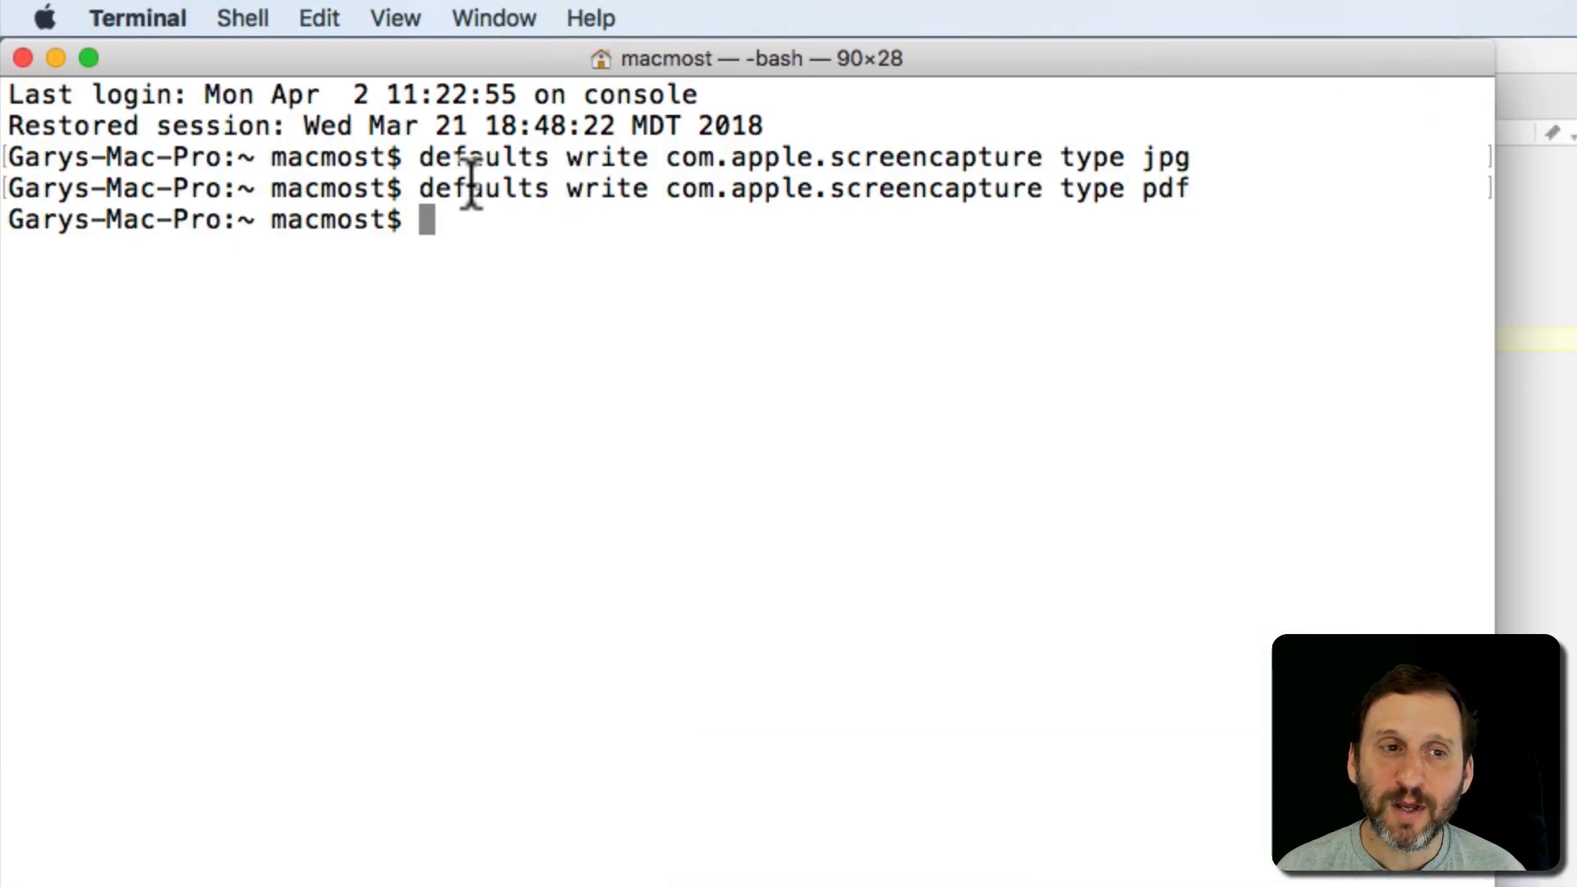
pyautogui.moveTo(1172, 210)
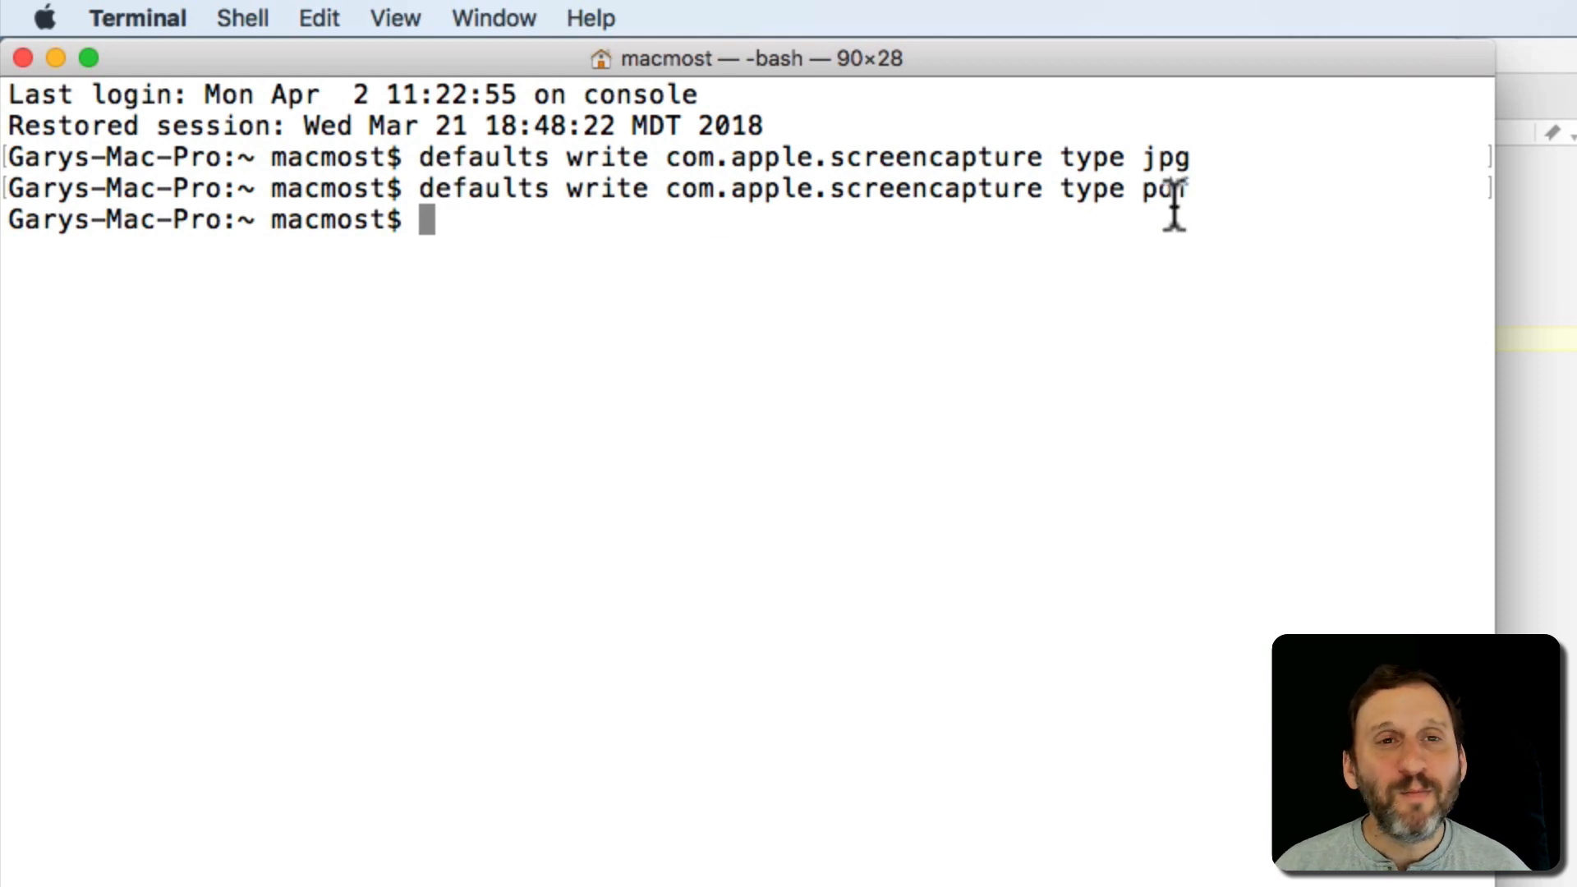